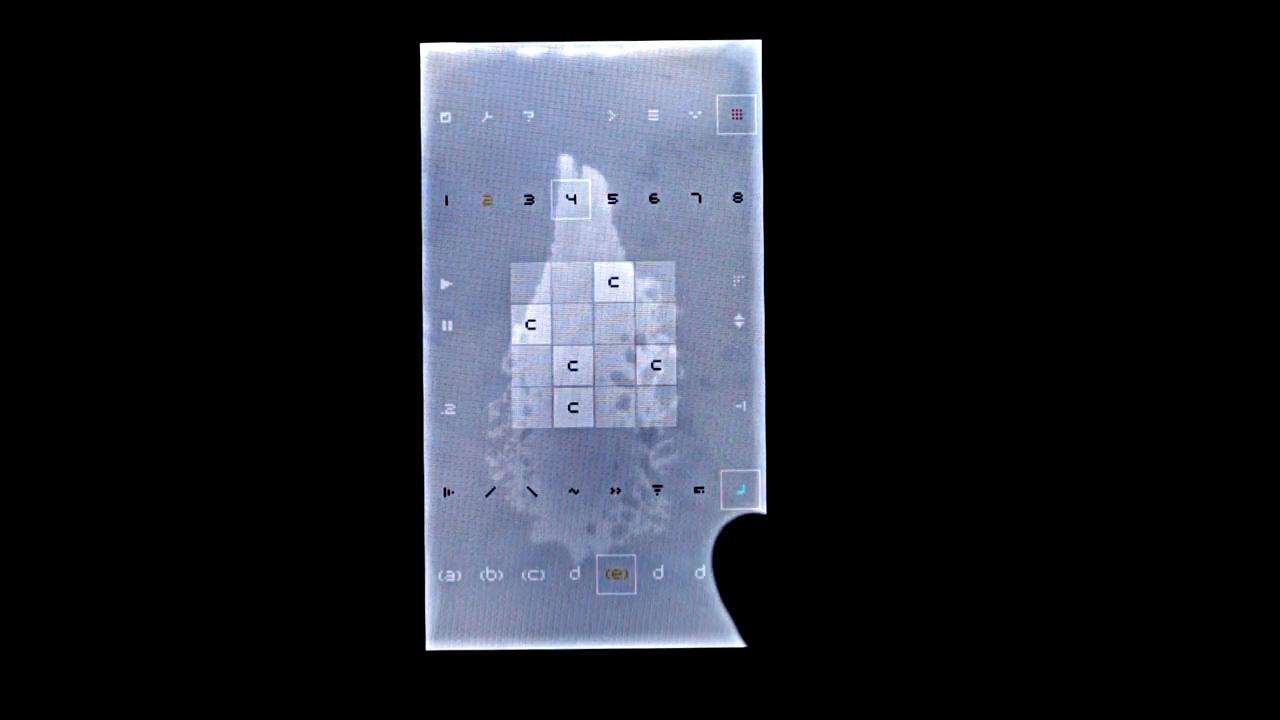
Step: View pattern d's -9 step values, then bring up the saved-song file list
{"action": "left_click", "coordinate": [575, 574]}
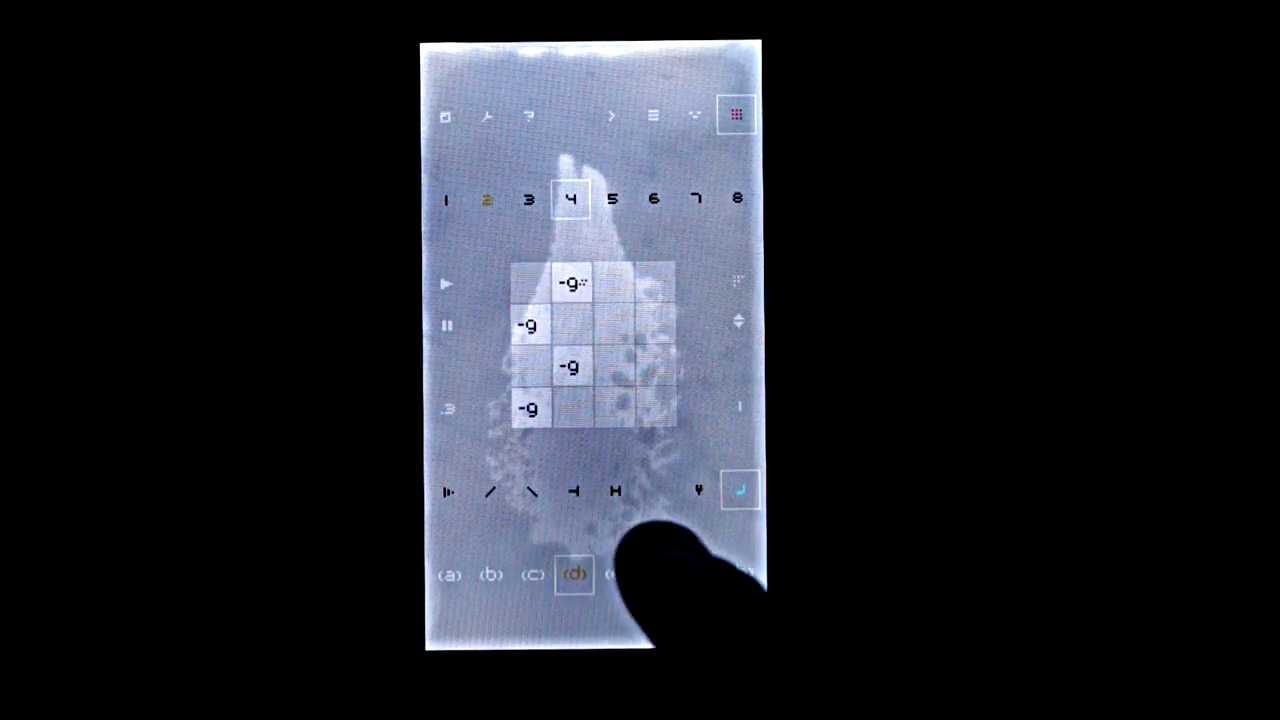
{"action": "left_click", "coordinate": [446, 115]}
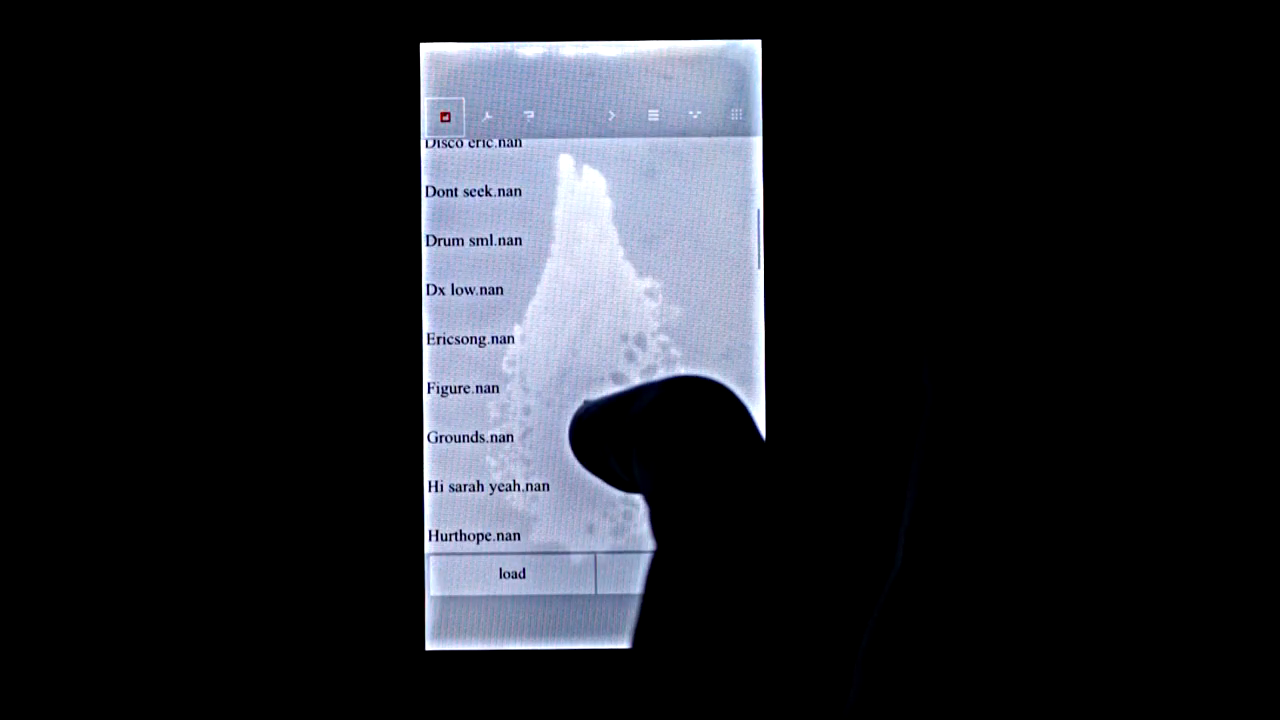
Step: Load a song picked from the saved .nan files into nanoloop
{"action": "scroll", "scroll_direction": "down", "scroll_amount": 3}
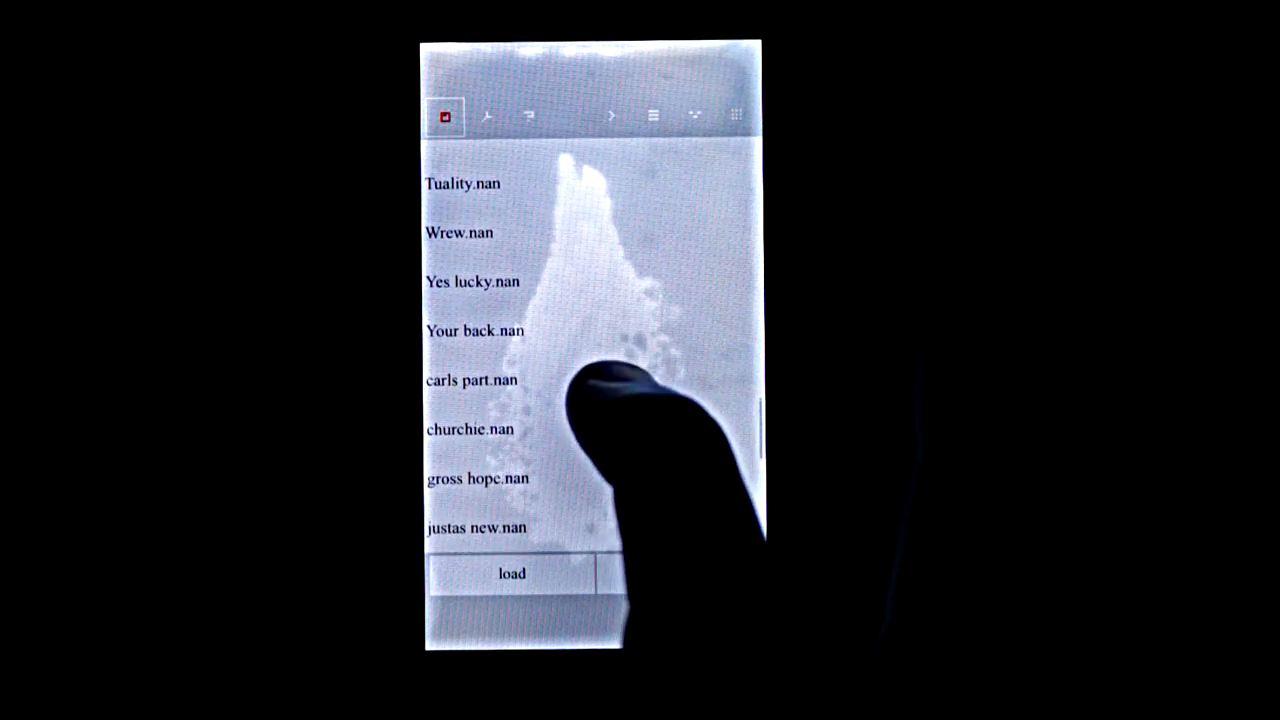
{"action": "left_click", "coordinate": [472, 281]}
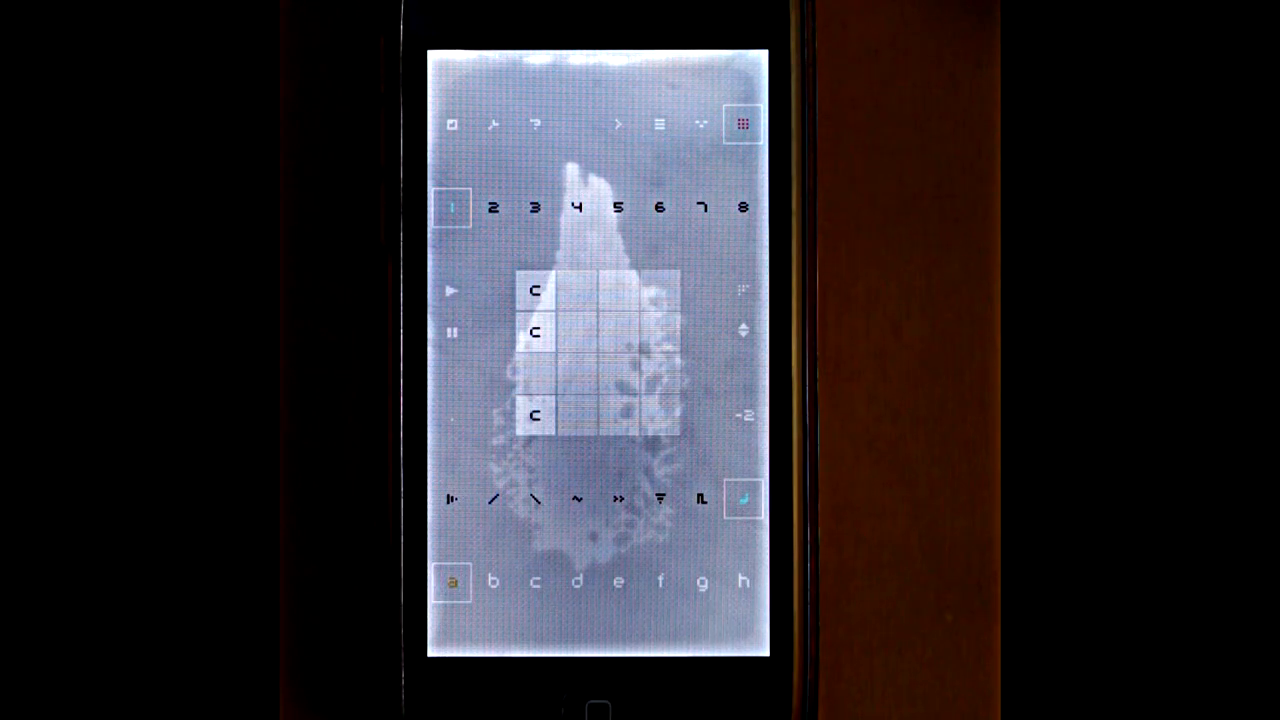
Step: Switch channel 1 to pattern b and place C notes in its grid
{"action": "left_click", "coordinate": [493, 581]}
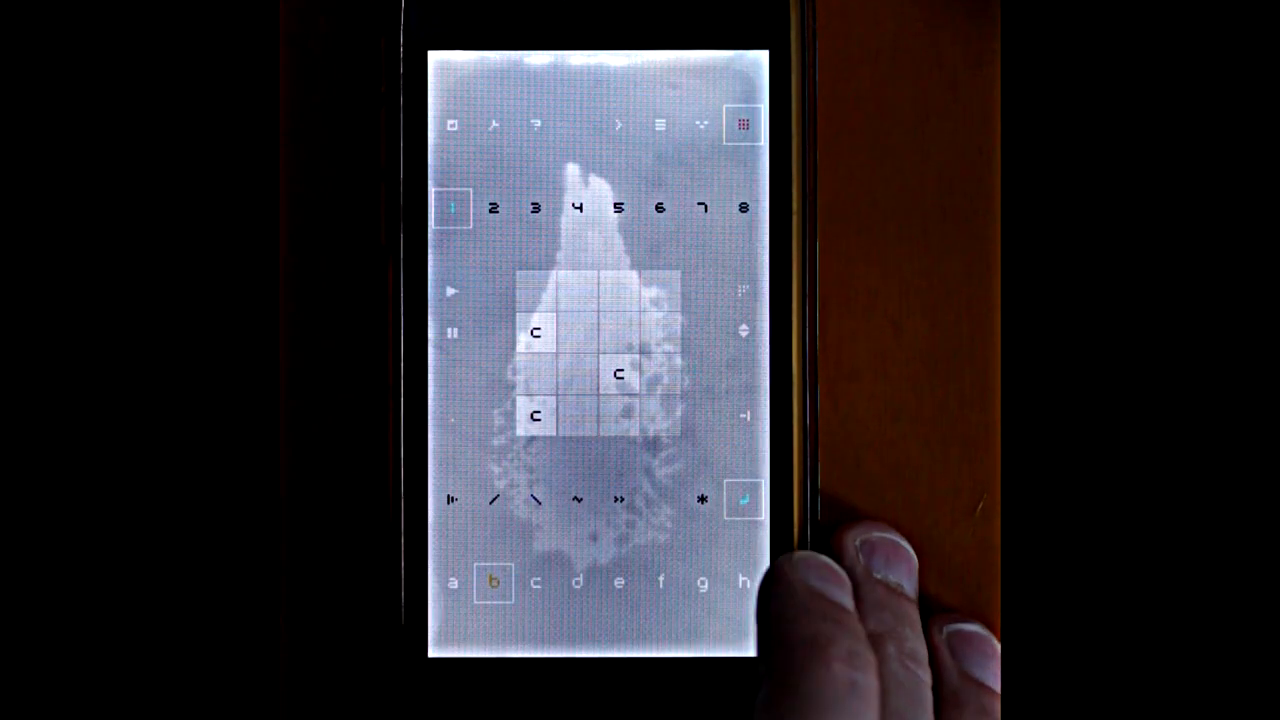
{"action": "left_click", "coordinate": [535, 582]}
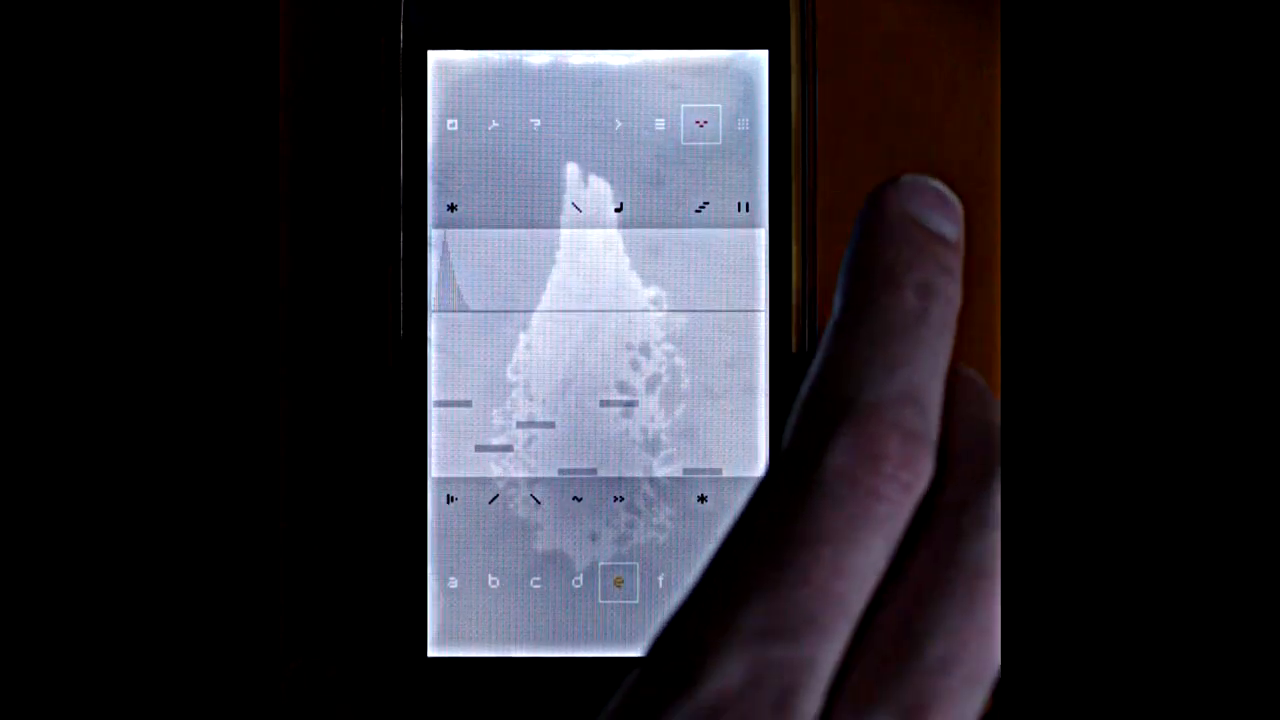
Step: Return to the grid so pattern e's sixteen C steps and slope bars can be set
{"action": "left_click", "coordinate": [742, 124]}
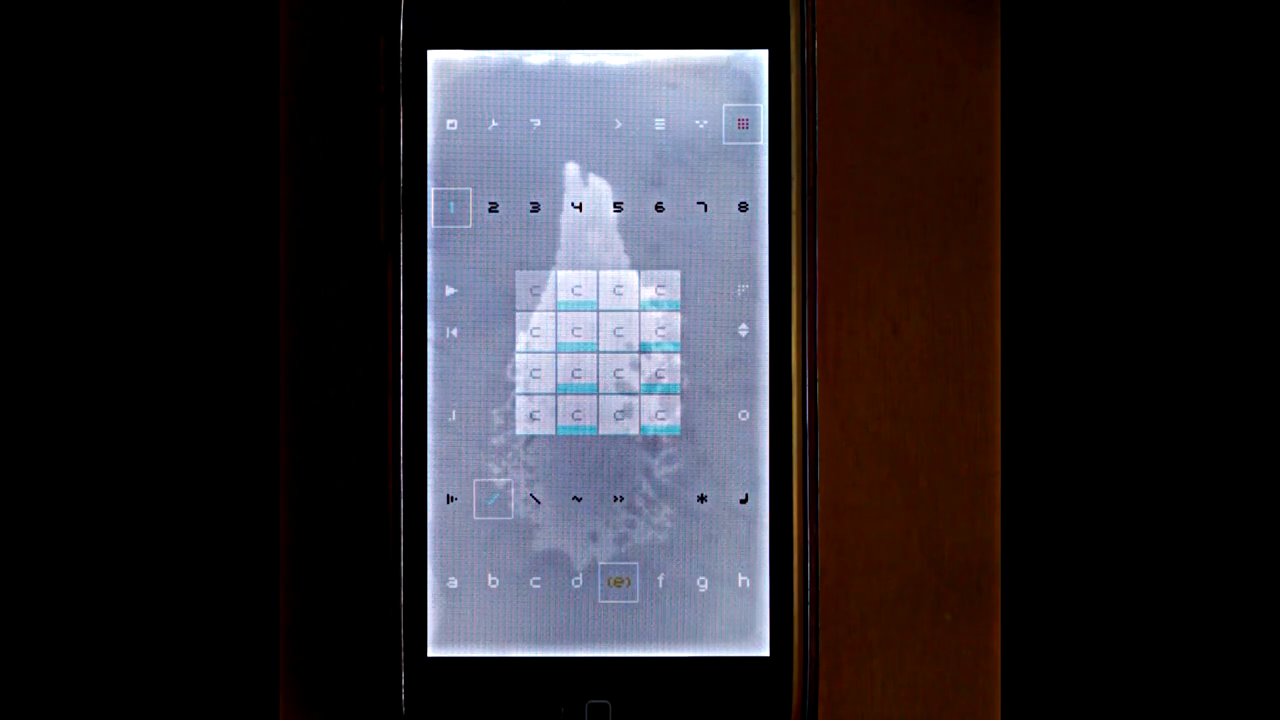
Step: Load the Esp y 1.wav sample from the sound page for pattern g
{"action": "left_click", "coordinate": [660, 581]}
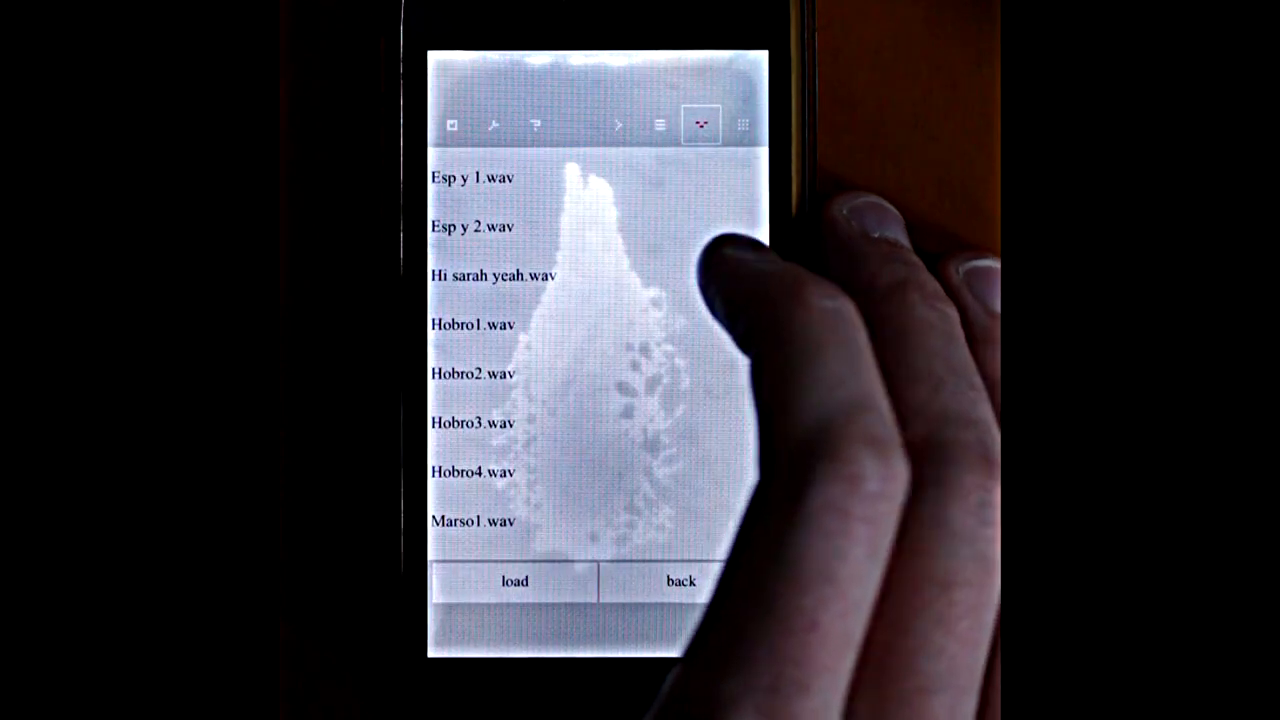
{"action": "left_click", "coordinate": [473, 177]}
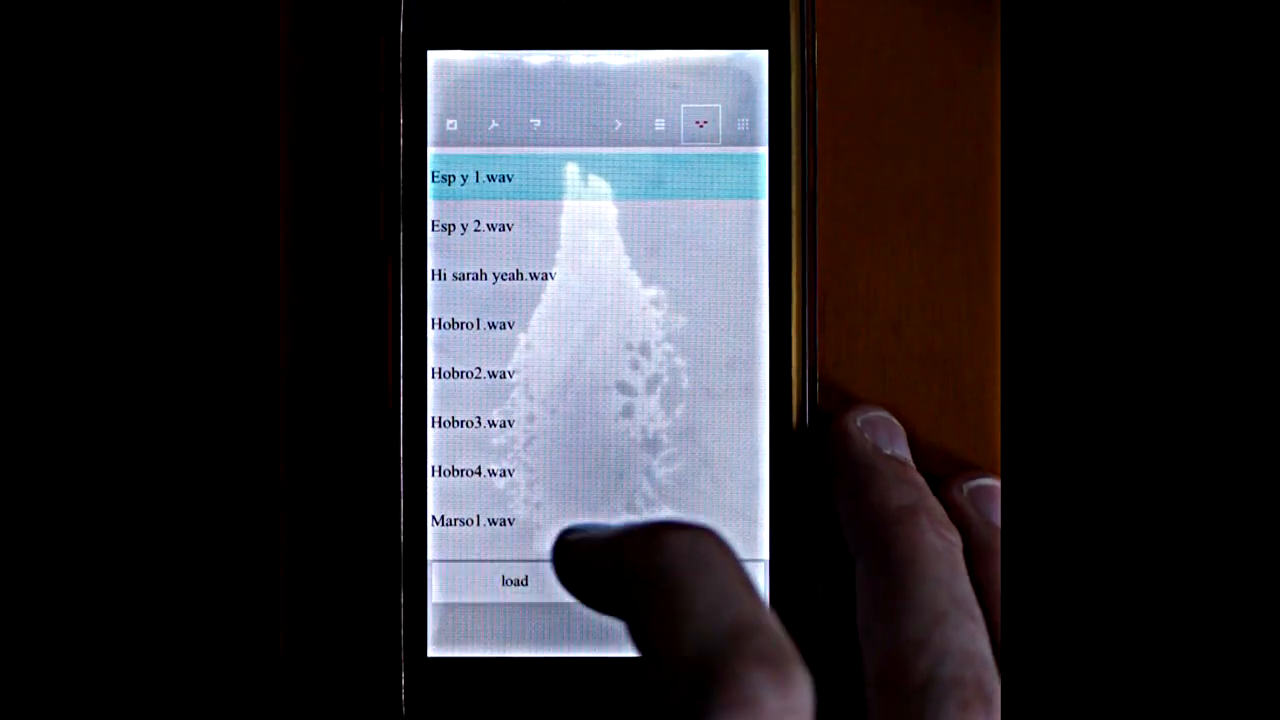
{"action": "left_click", "coordinate": [514, 580]}
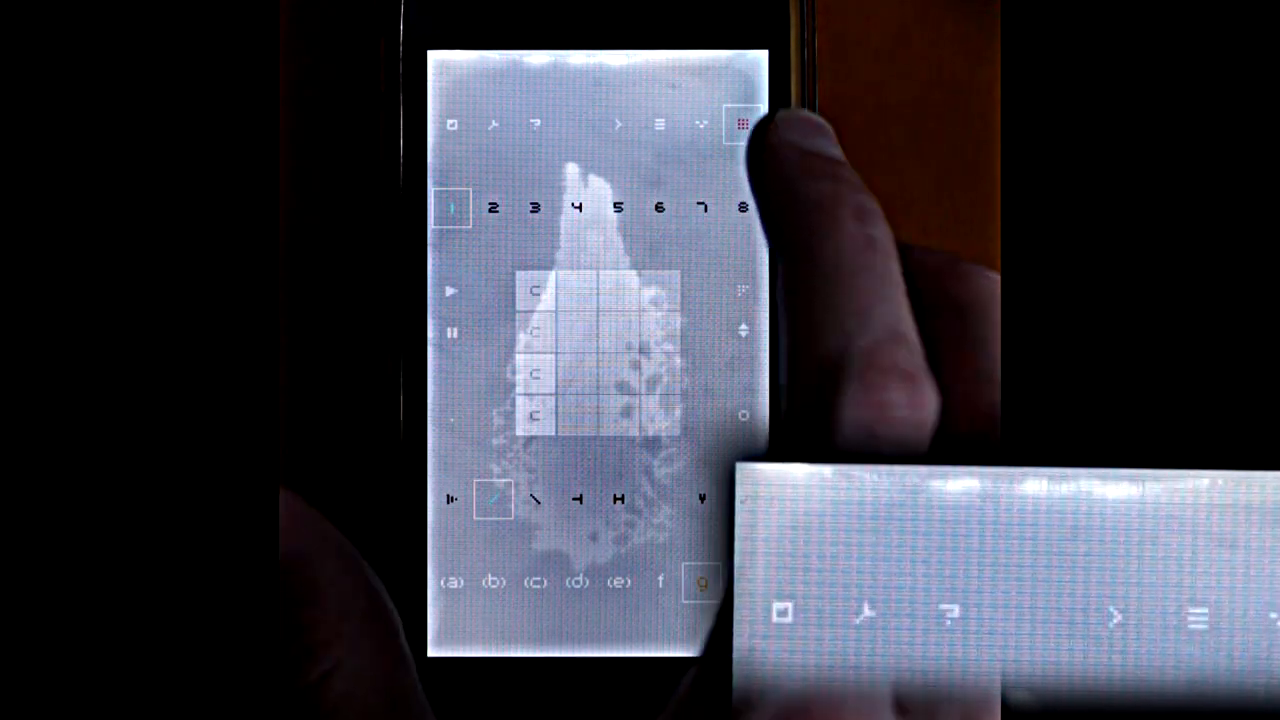
Step: Return to the grid and clear pattern g's C steps
{"action": "left_click", "coordinate": [743, 124]}
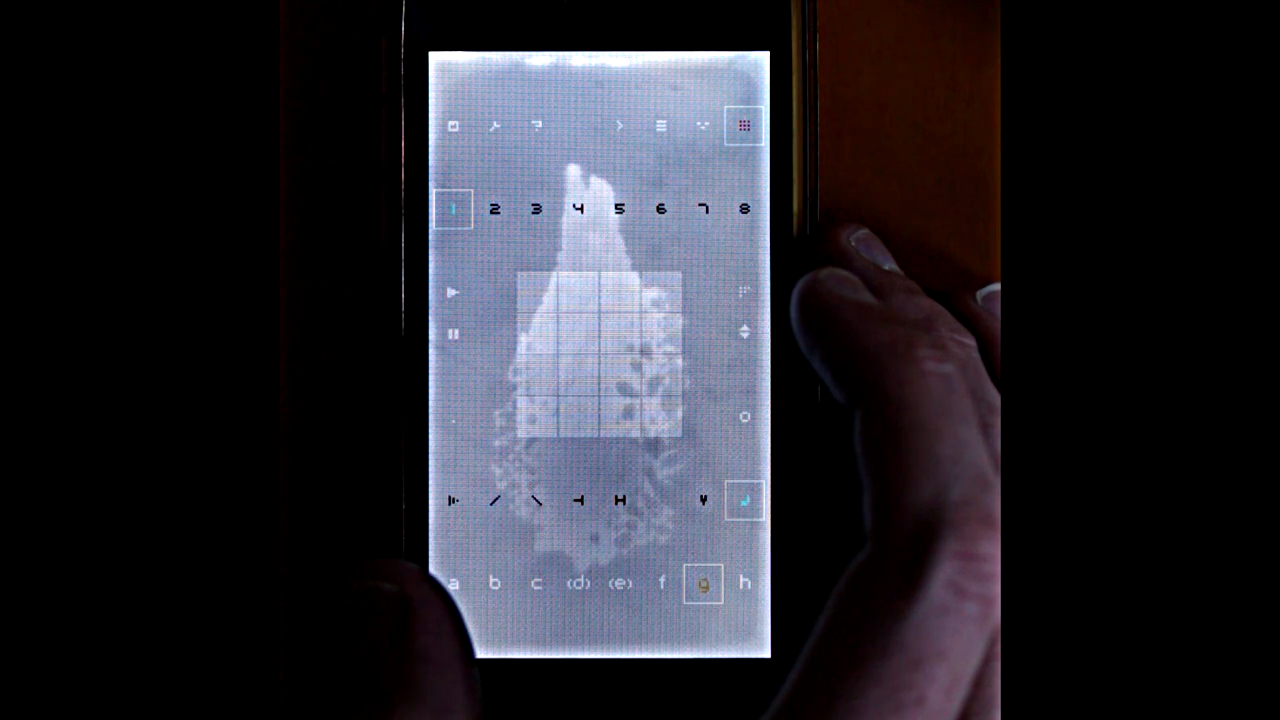
Step: Load the Esp y 2.wav sample as channel h's loop and return to the grid
{"action": "left_click", "coordinate": [701, 125]}
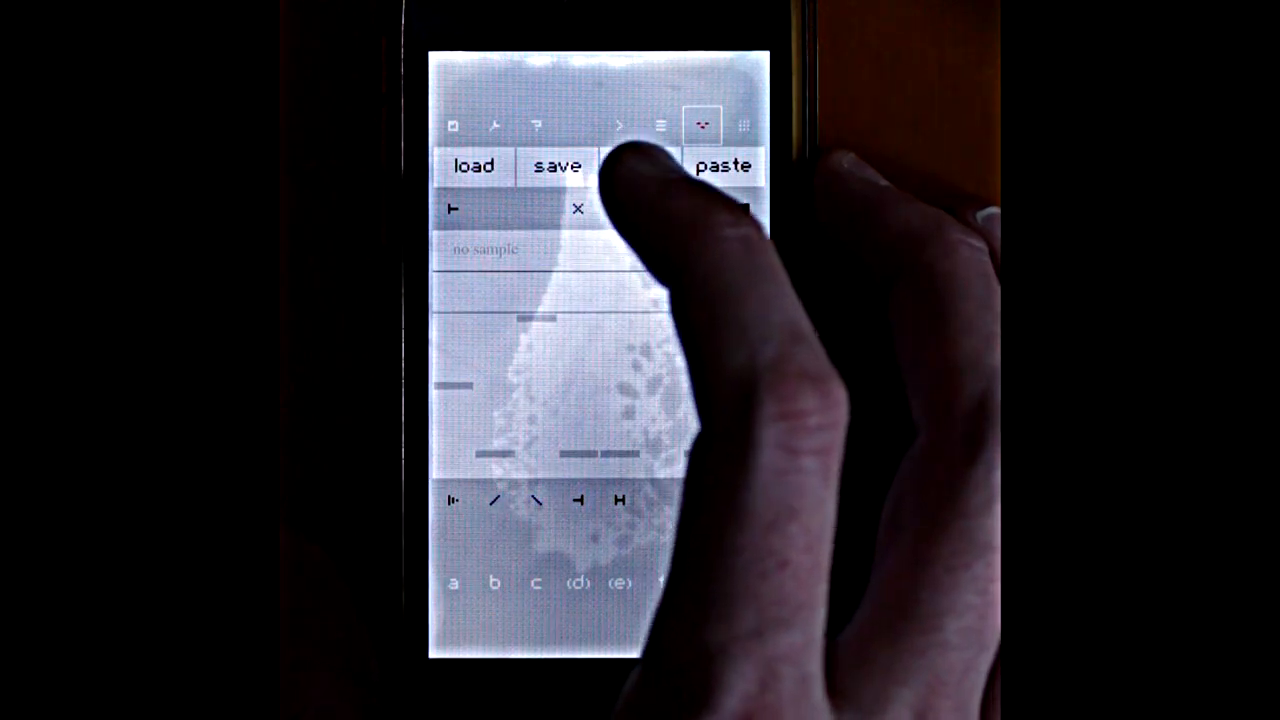
{"action": "left_click", "coordinate": [473, 165]}
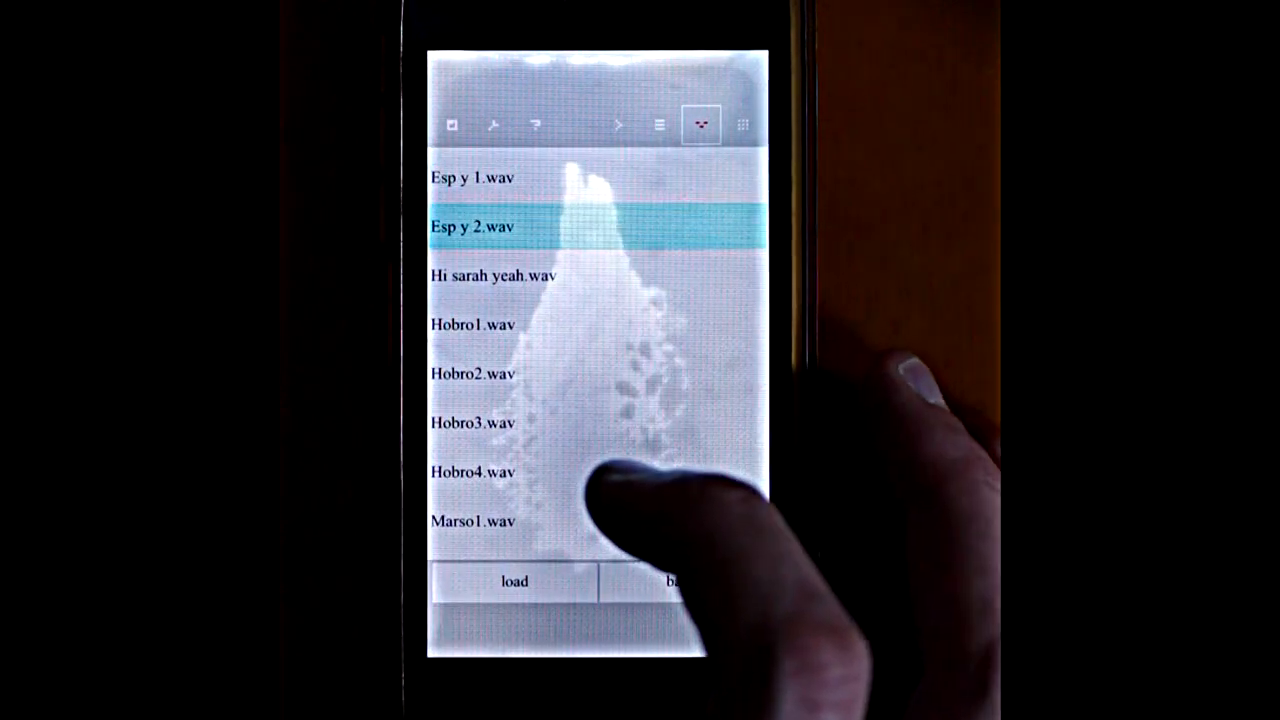
{"action": "left_click", "coordinate": [514, 581]}
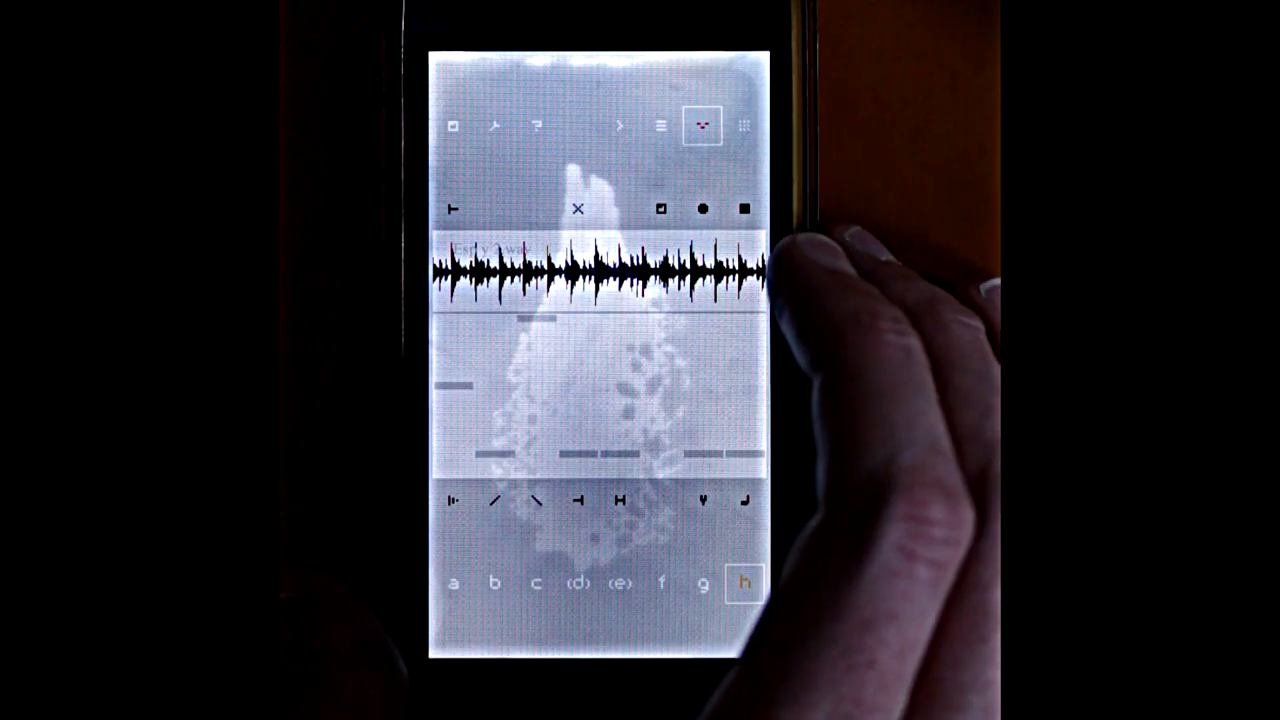
{"action": "left_click", "coordinate": [744, 125]}
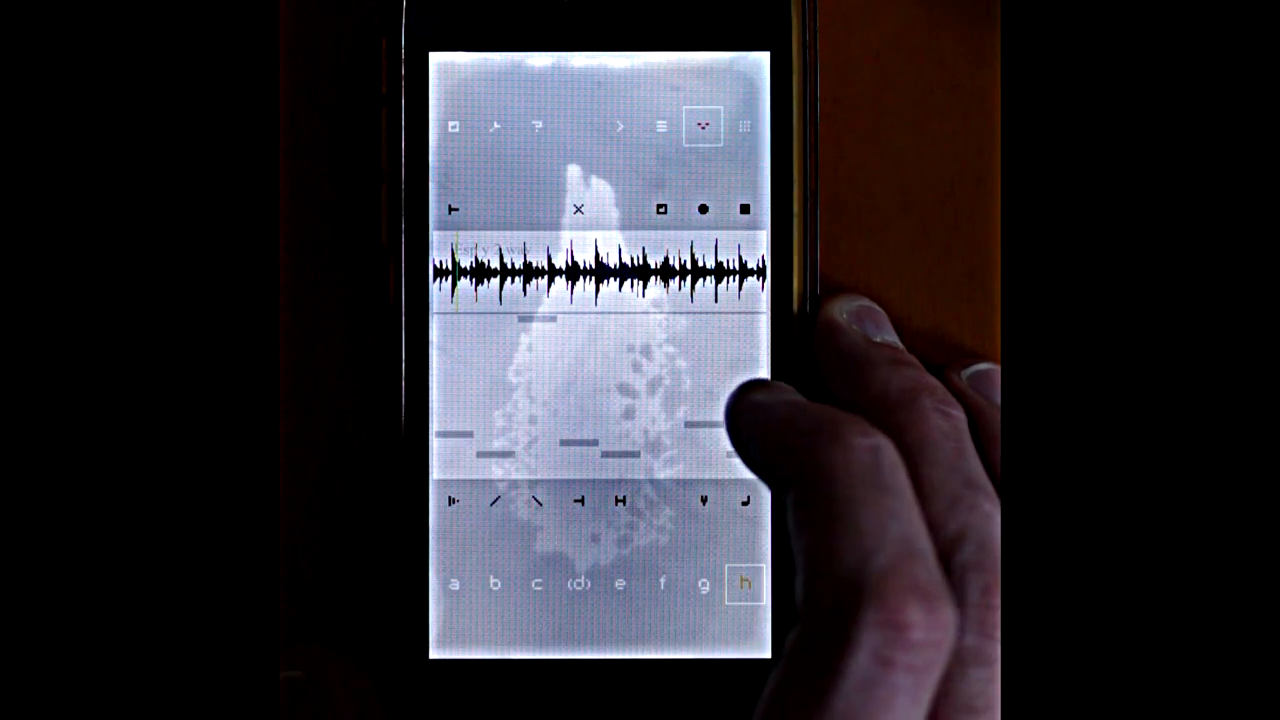
{"action": "left_click", "coordinate": [744, 126]}
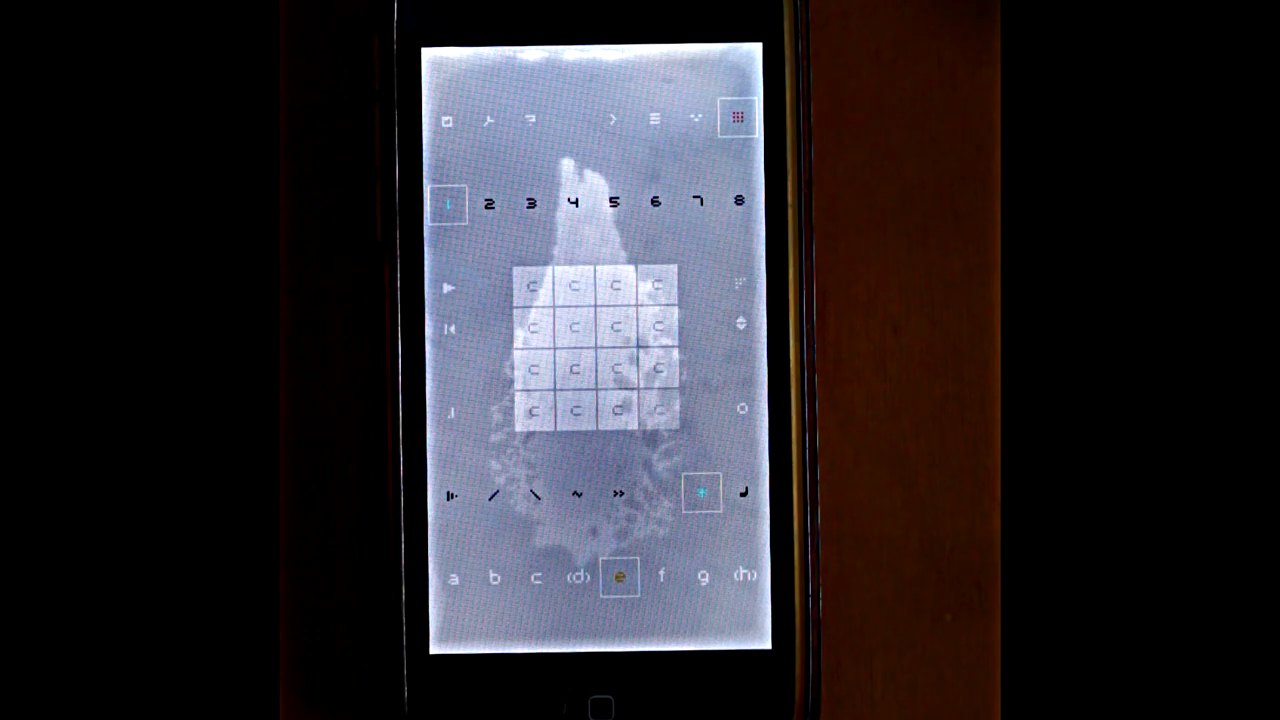
Step: Load another saved song whose pattern a holds four -9 steps in its first column
{"action": "left_click", "coordinate": [448, 120]}
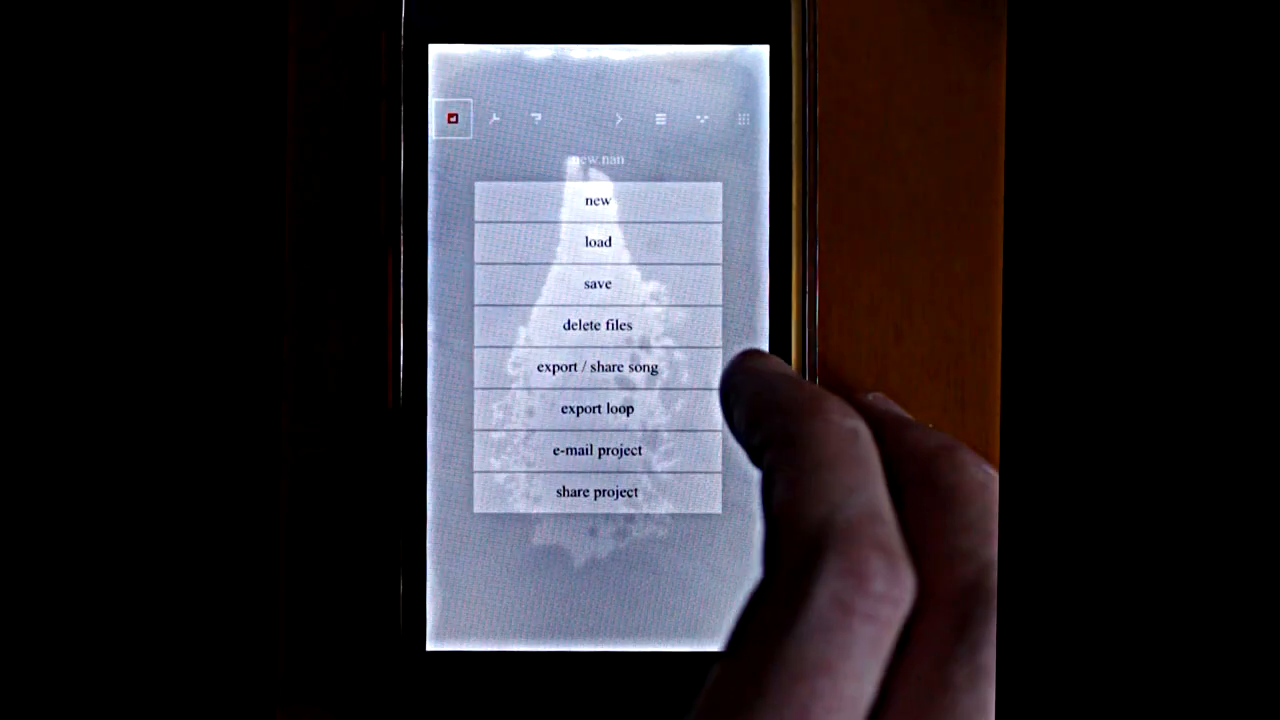
{"action": "left_click", "coordinate": [597, 242]}
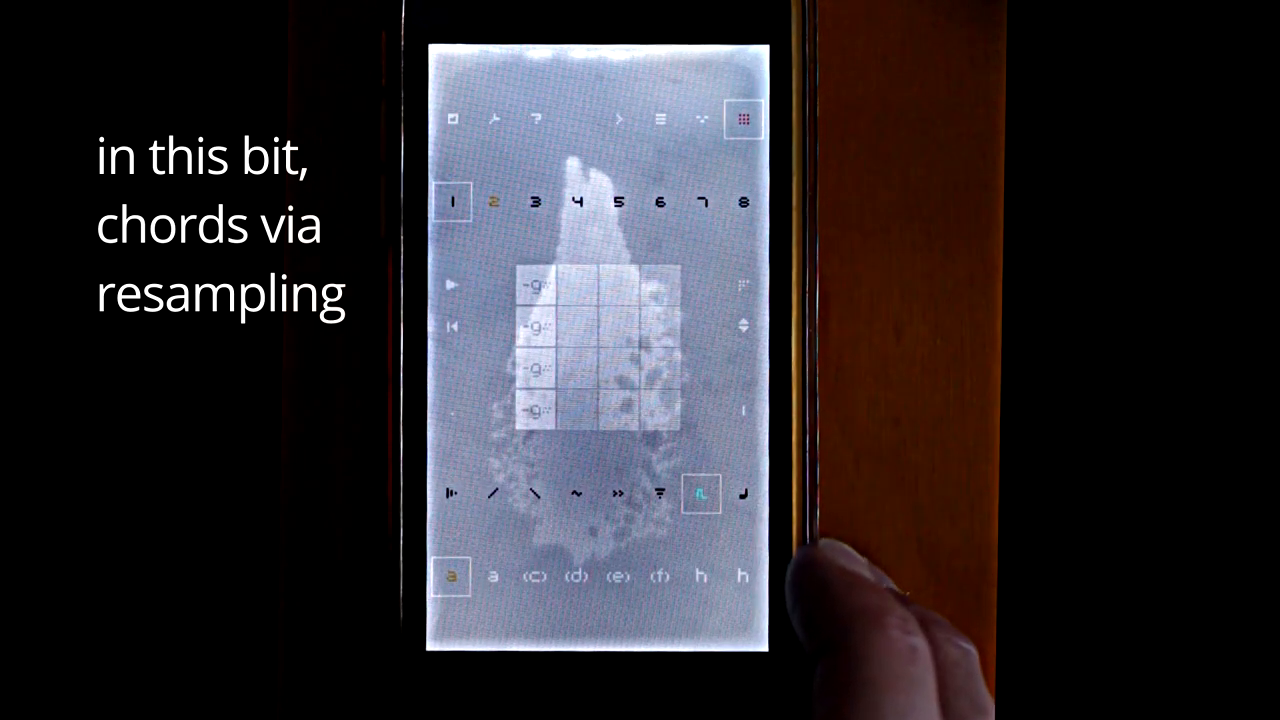
Step: Check channel a's clipboard sample, then switch to editing channel d's pattern
{"action": "left_click", "coordinate": [701, 119]}
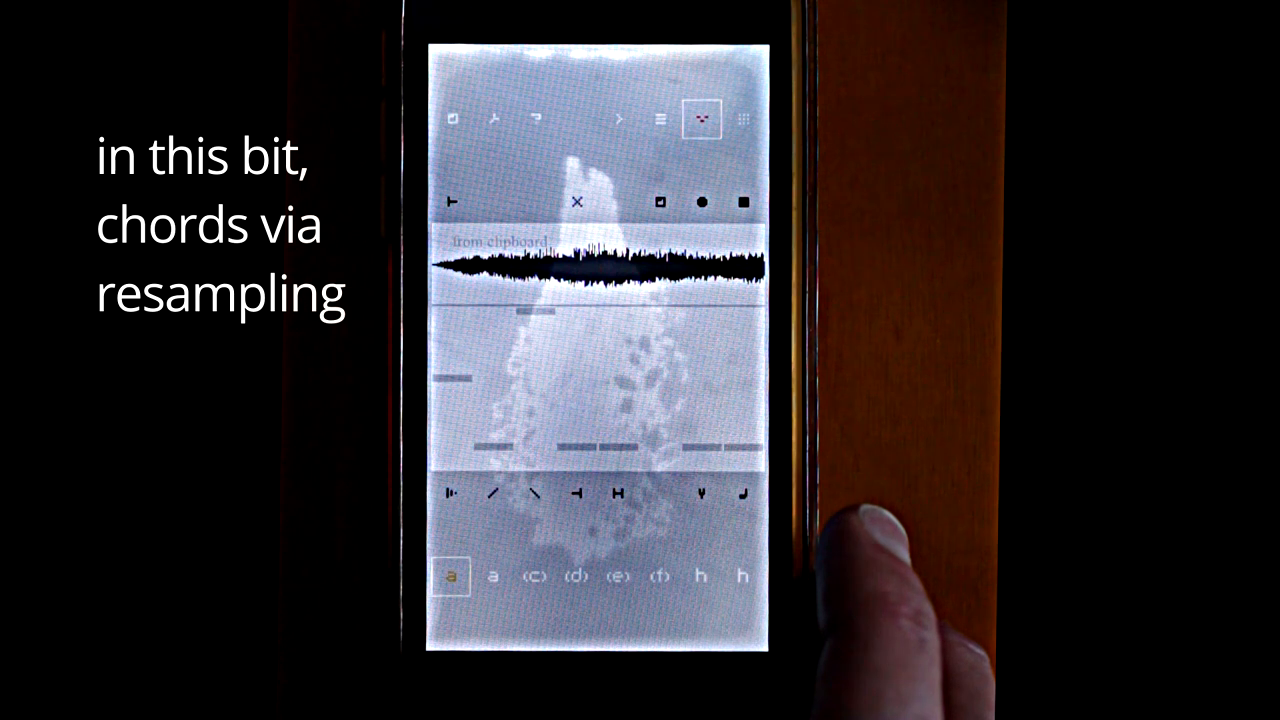
{"action": "left_click", "coordinate": [743, 119]}
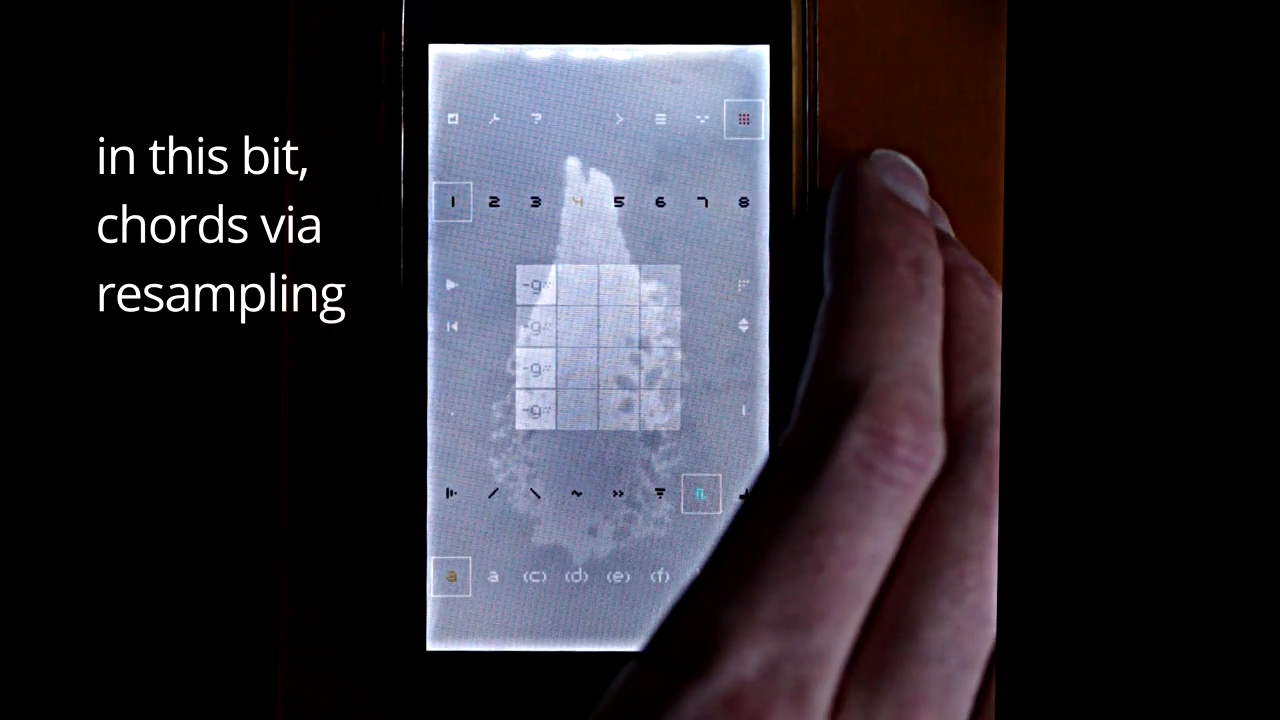
{"action": "left_click", "coordinate": [452, 119]}
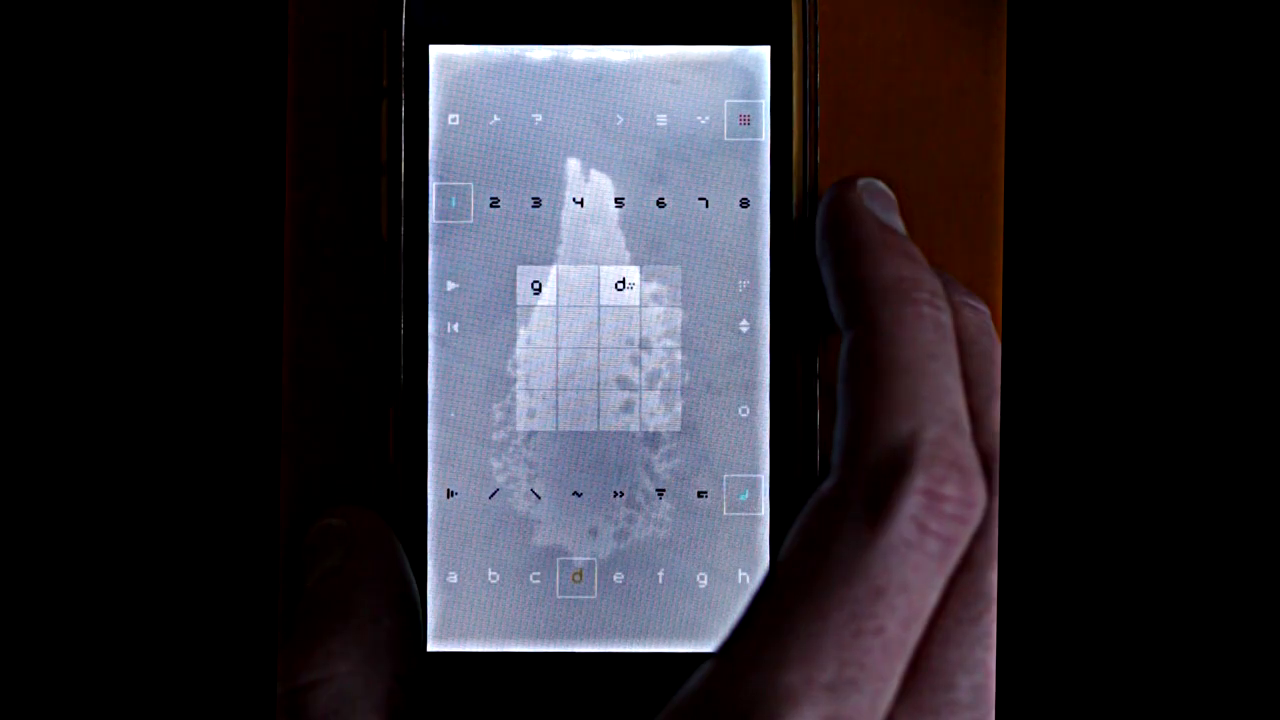
Step: Add f on step 5, a on step 9 and a d note in the third column
{"action": "left_click", "coordinate": [540, 327]}
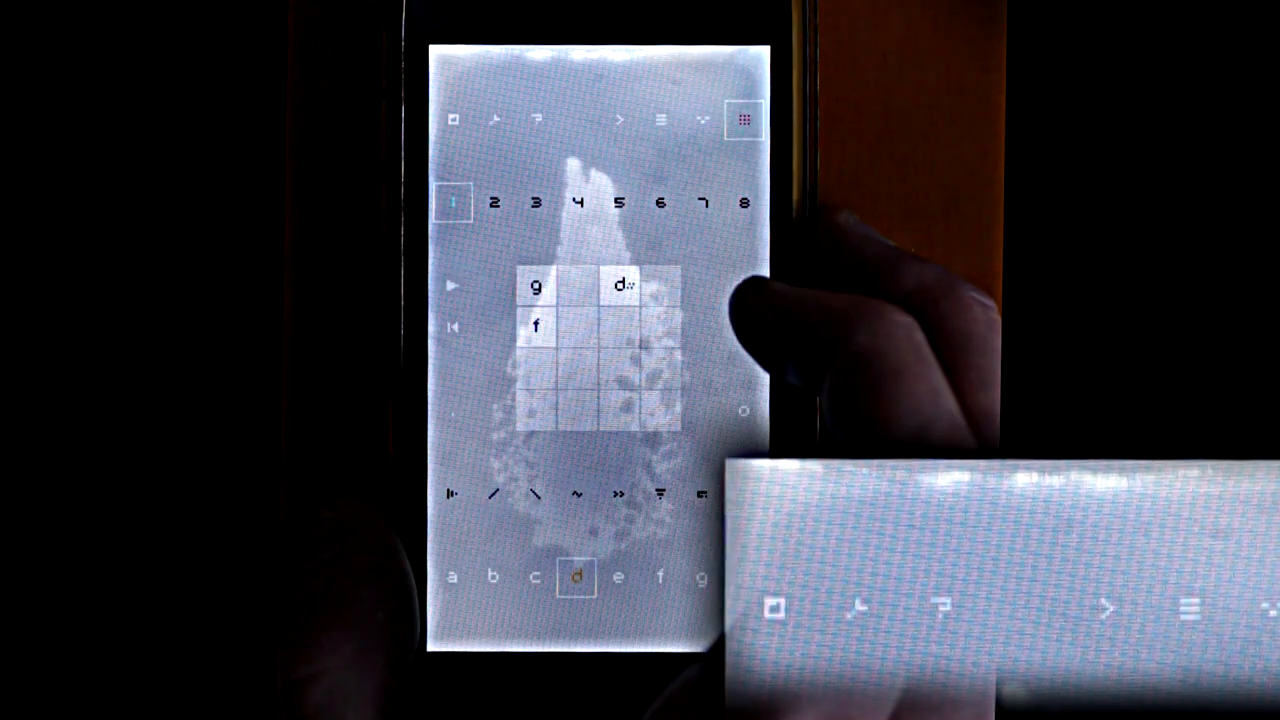
{"action": "left_click", "coordinate": [622, 326]}
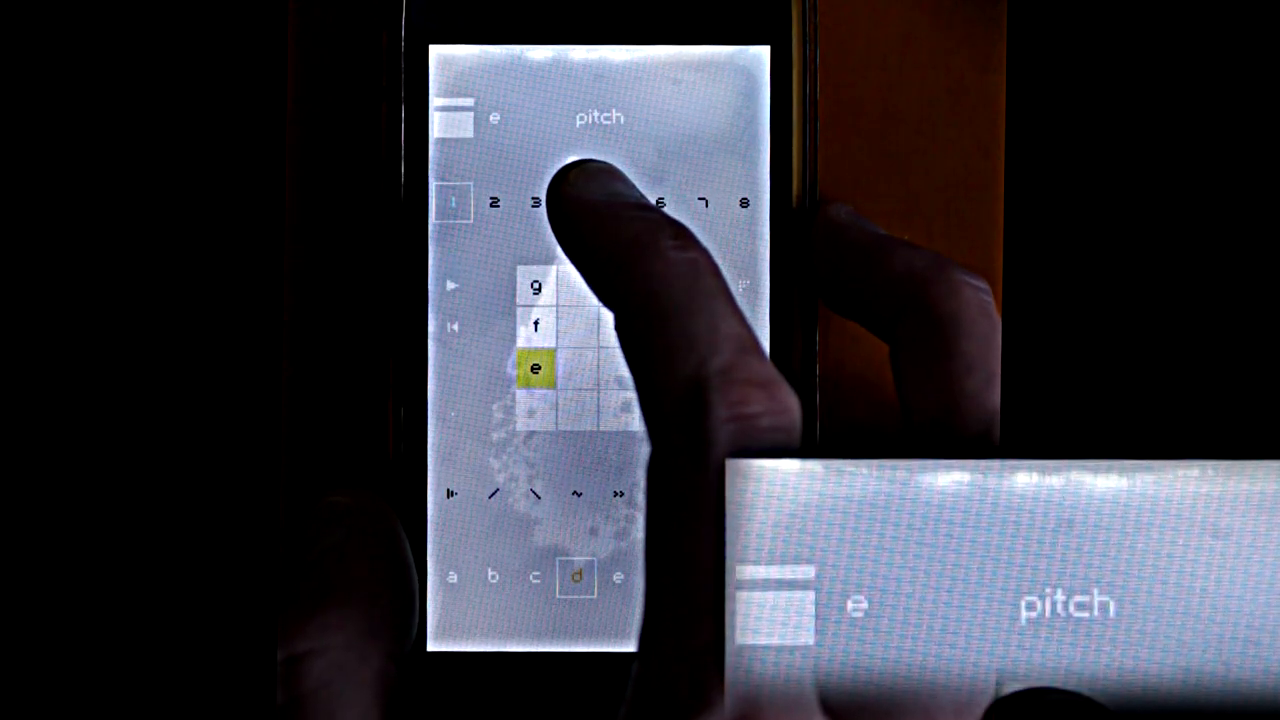
{"action": "left_click", "coordinate": [536, 368]}
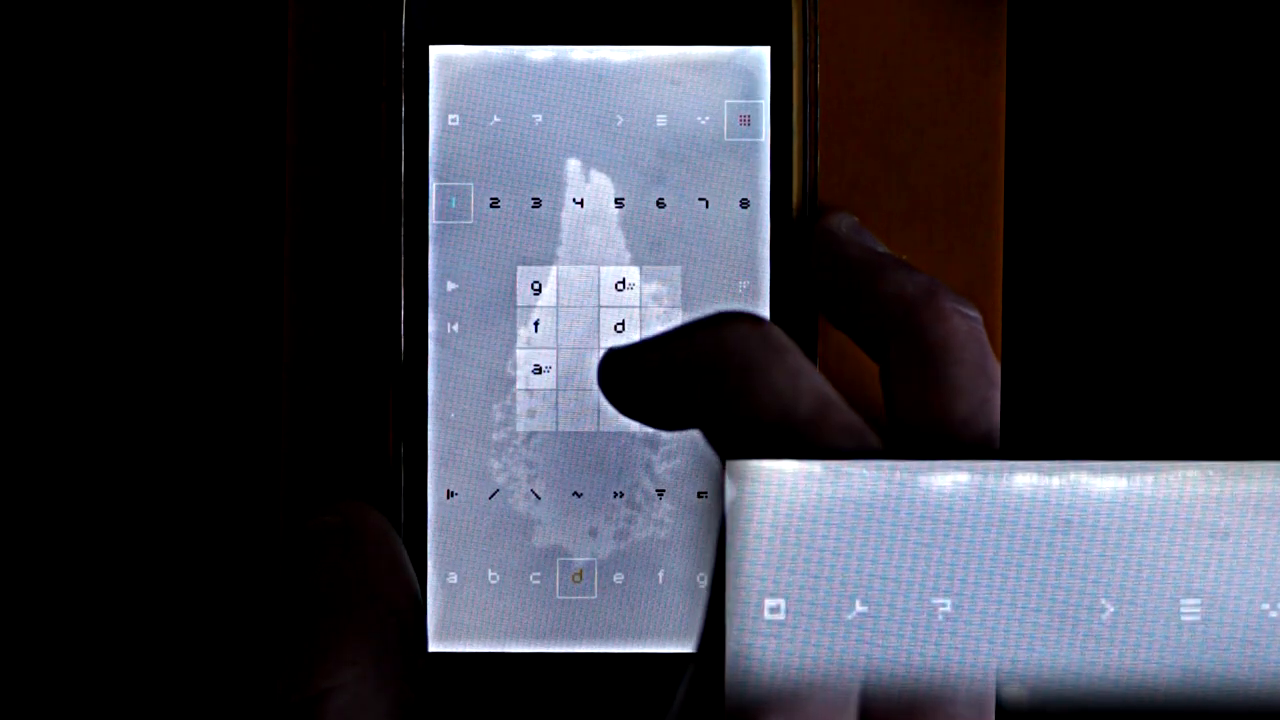
{"action": "left_click", "coordinate": [620, 368]}
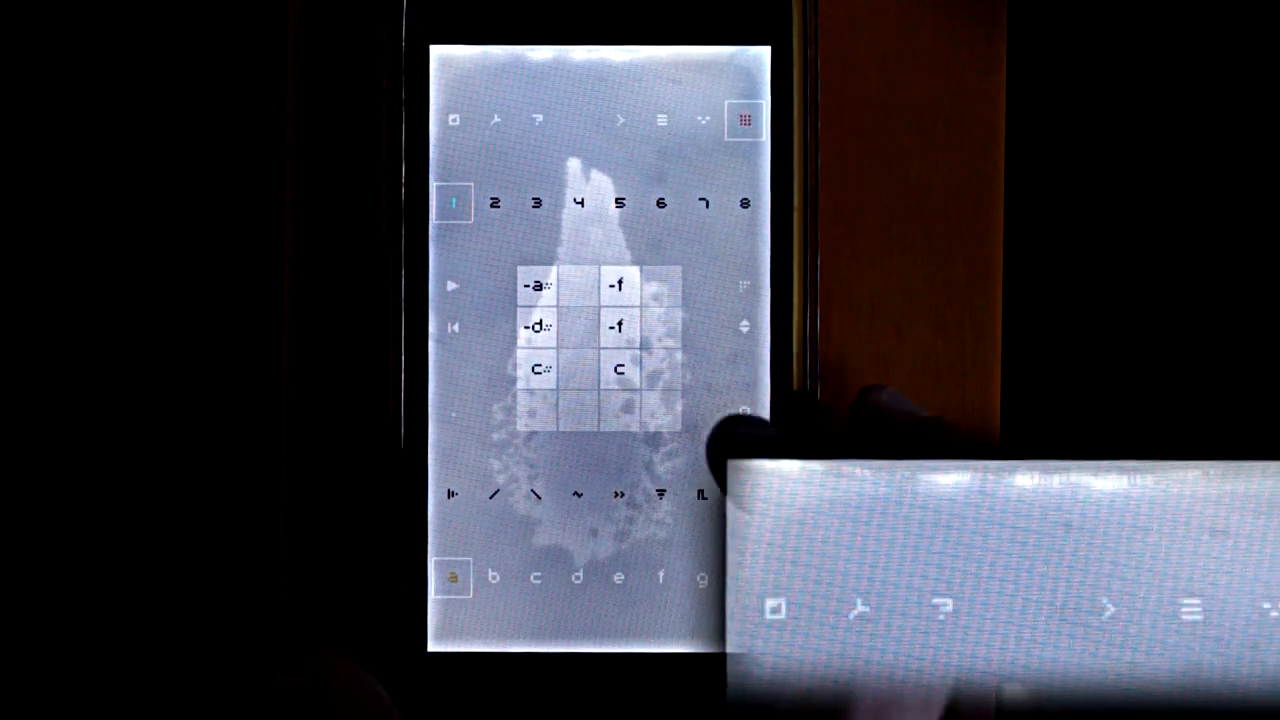
{"action": "left_click", "coordinate": [744, 120]}
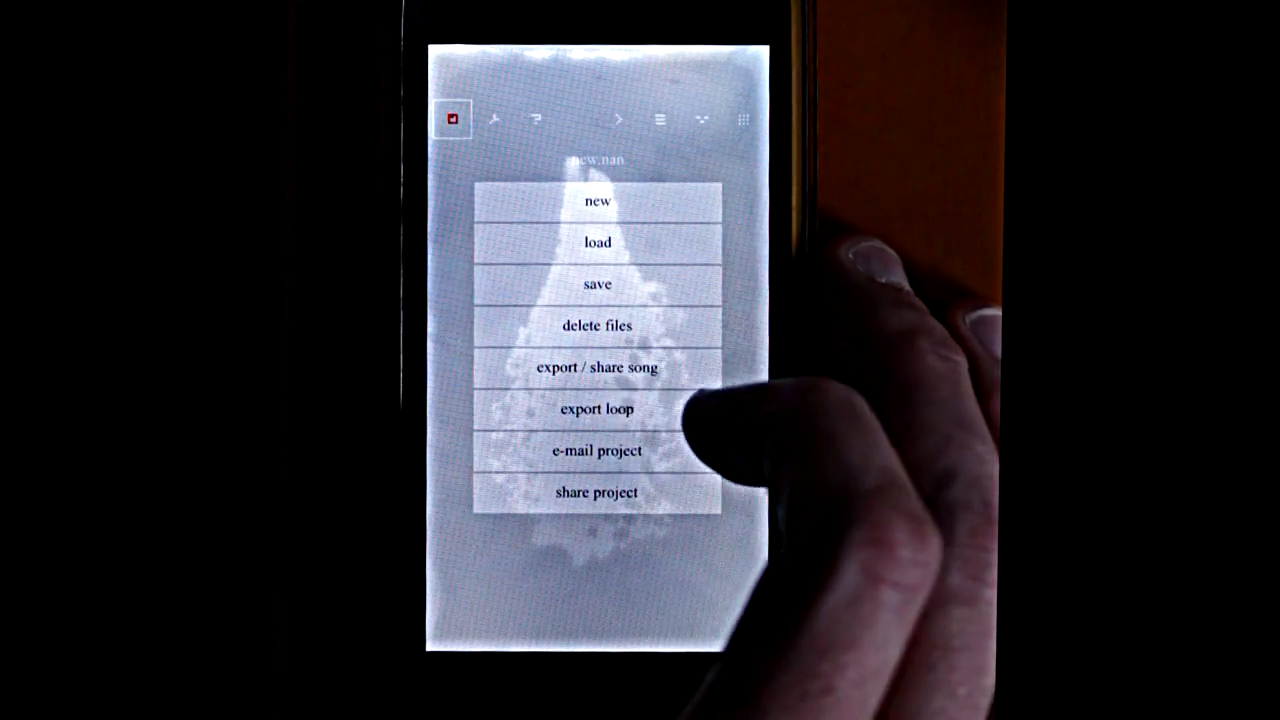
Step: Export the current loop into the sampler as a clipboard waveform and show its load/save/copy/paste bar
{"action": "left_click", "coordinate": [596, 409]}
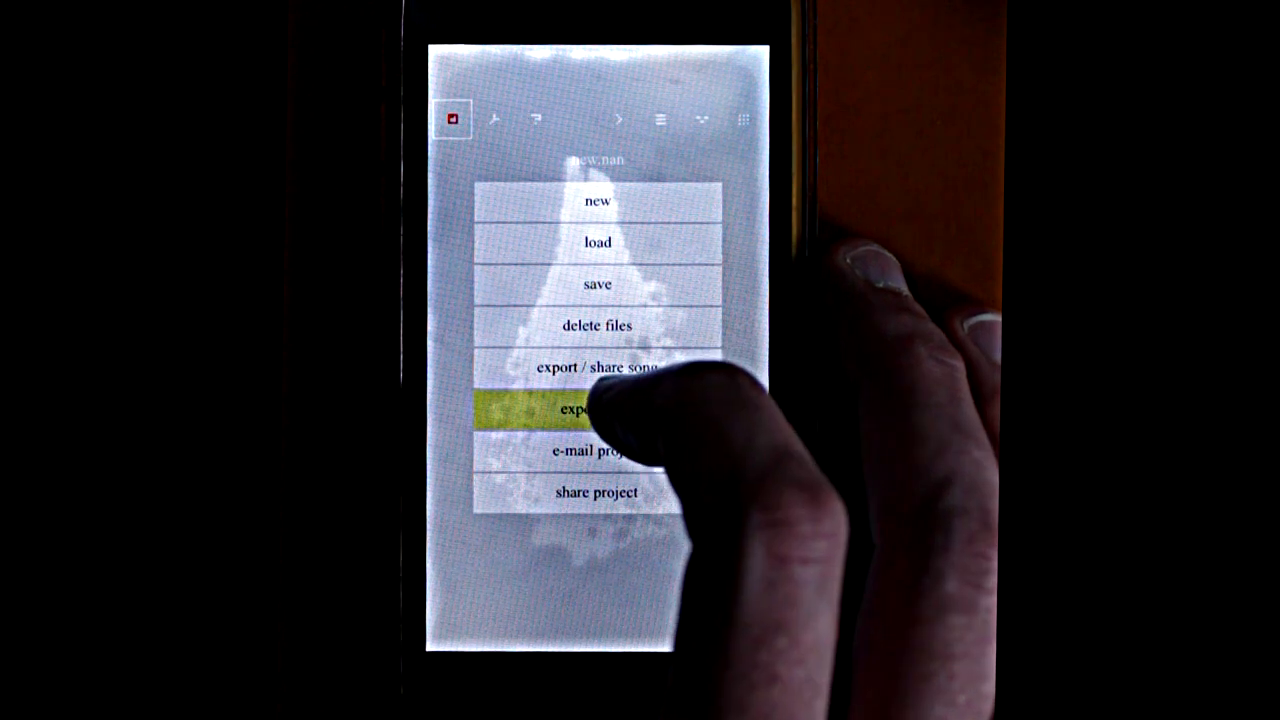
{"action": "left_click", "coordinate": [596, 410]}
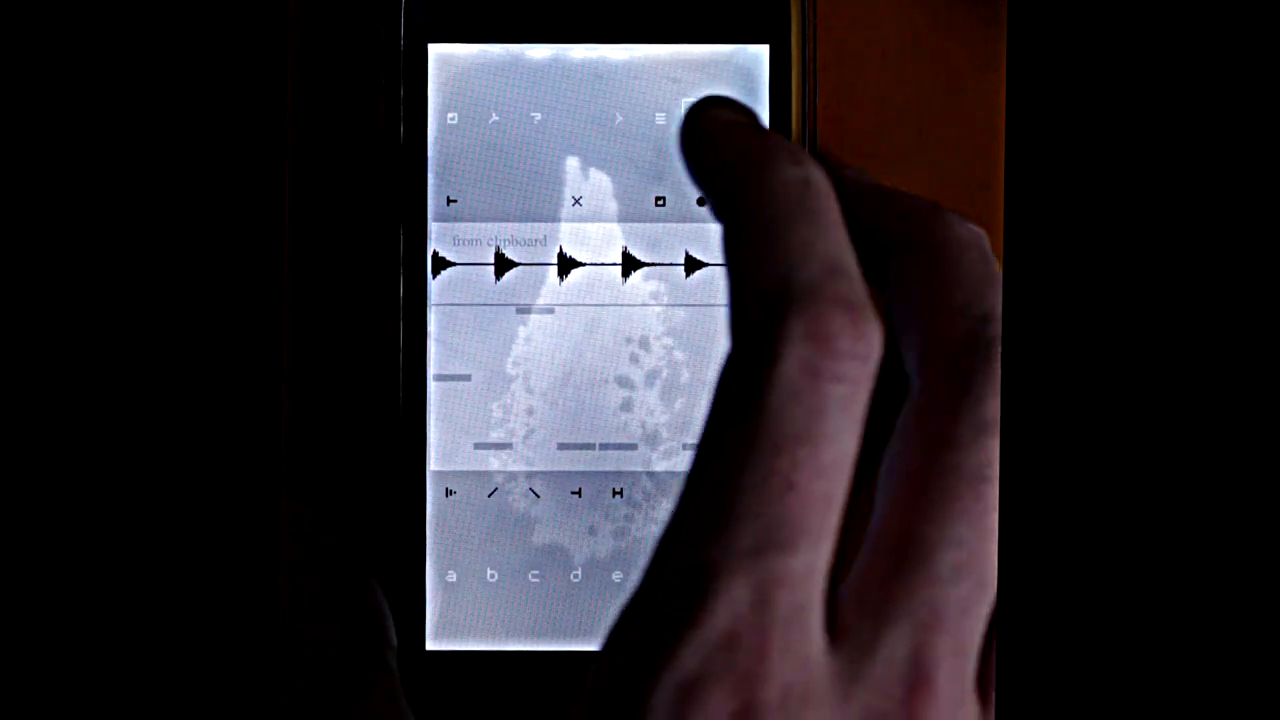
{"action": "left_click", "coordinate": [700, 118]}
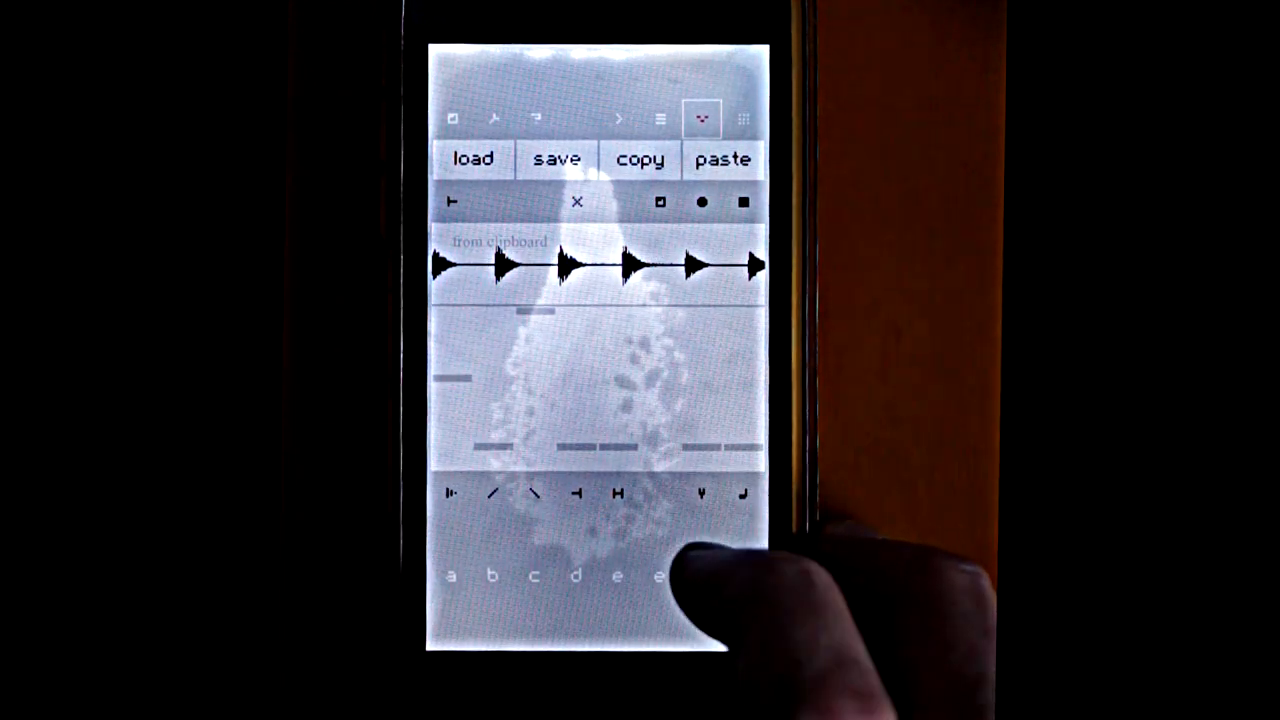
Step: Check the 68 bpm tempo page, then bring up the song's new/load/save/export/share file list
{"action": "left_click", "coordinate": [744, 119]}
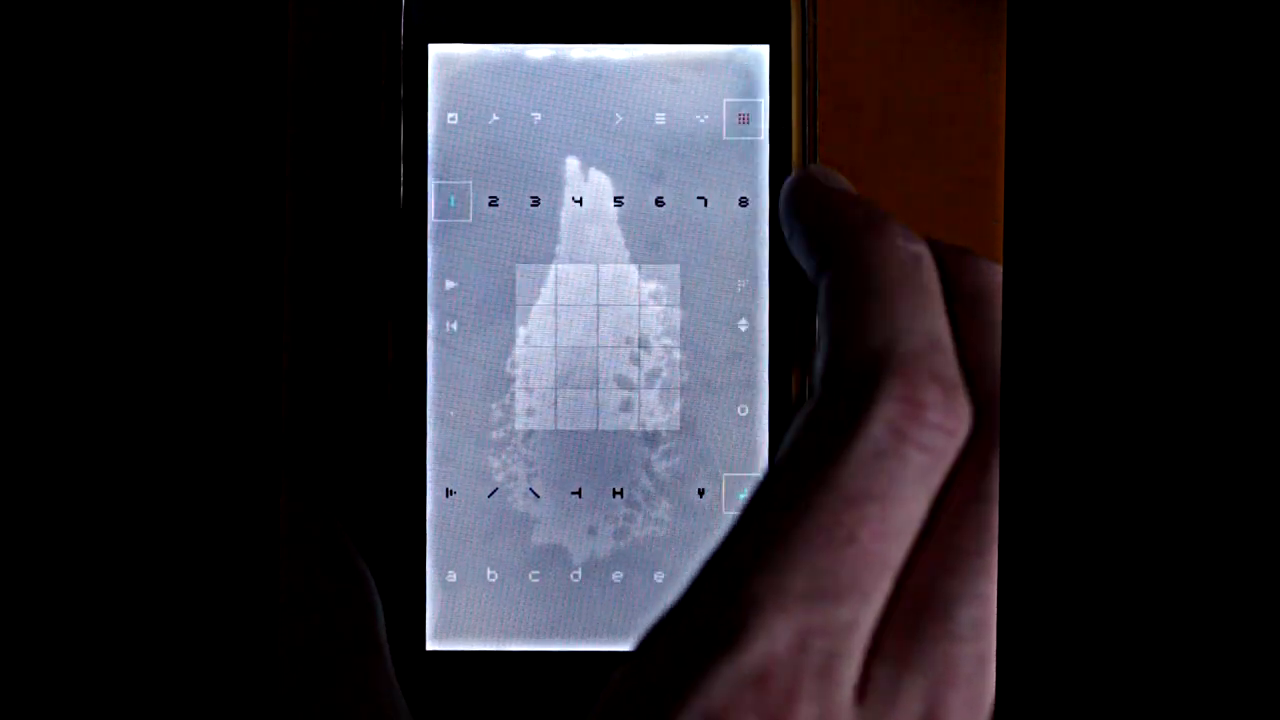
{"action": "left_click", "coordinate": [618, 119]}
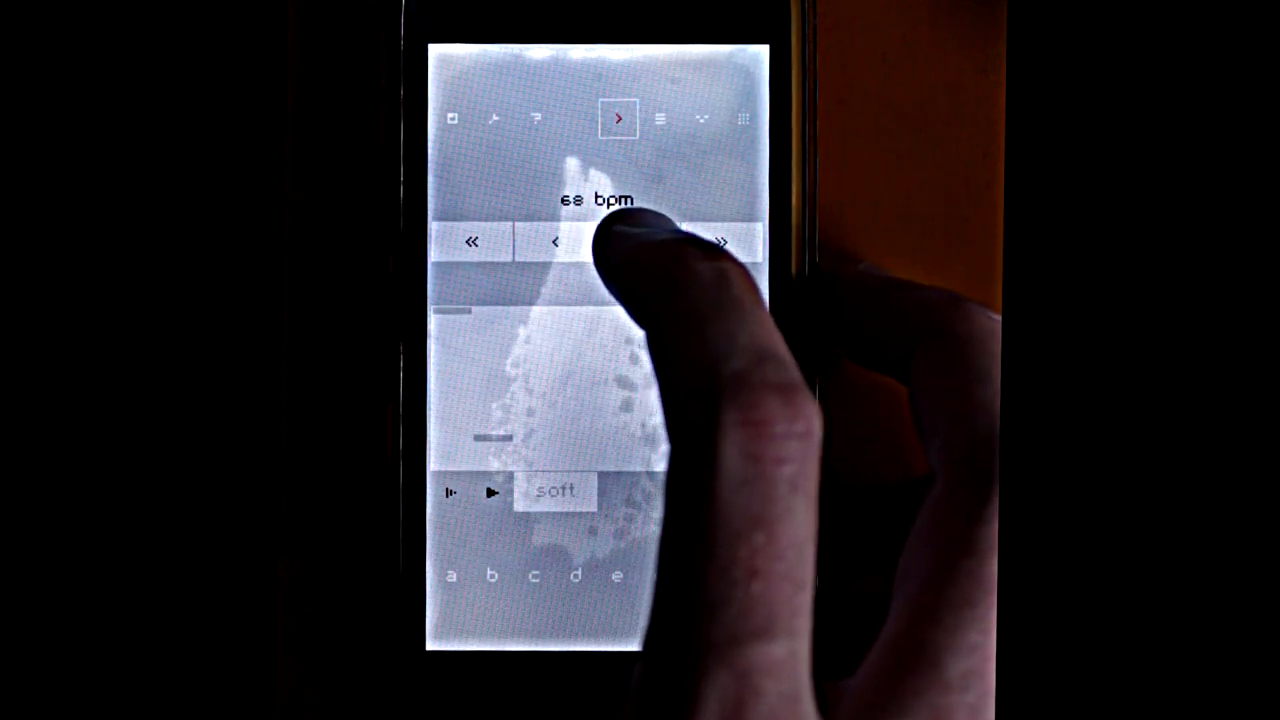
{"action": "left_click", "coordinate": [452, 119]}
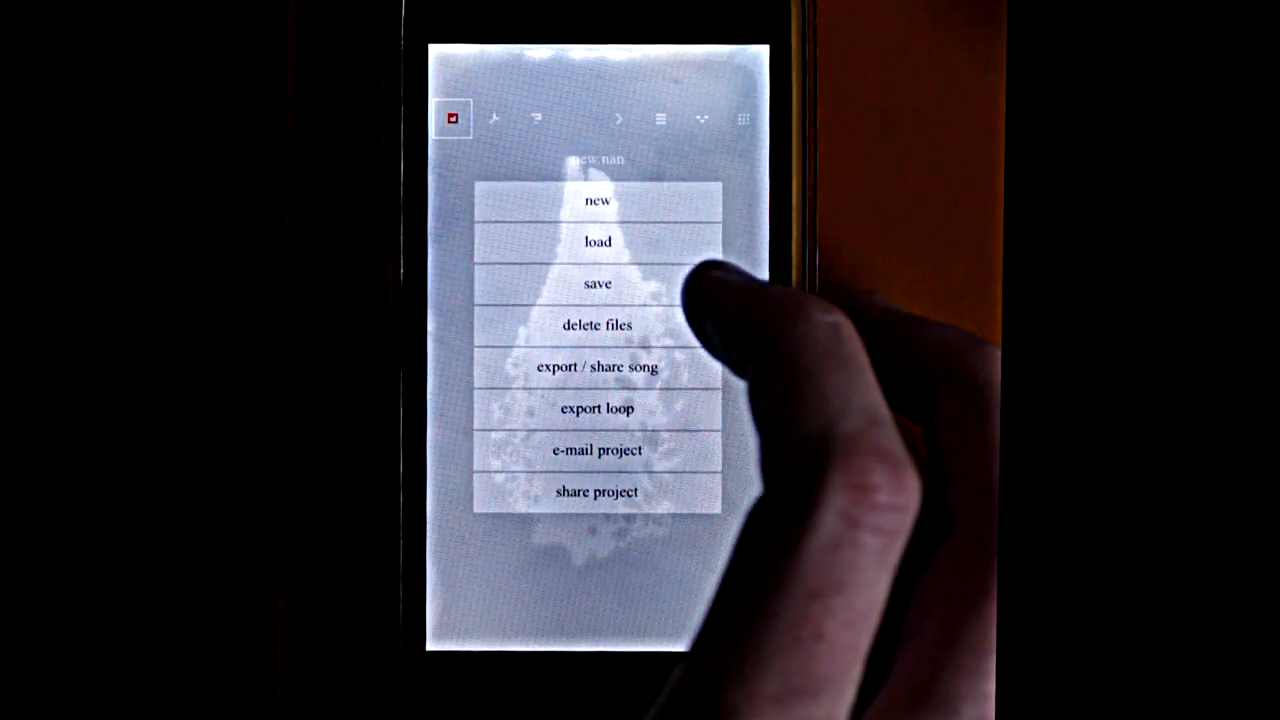
{"action": "left_click", "coordinate": [596, 366]}
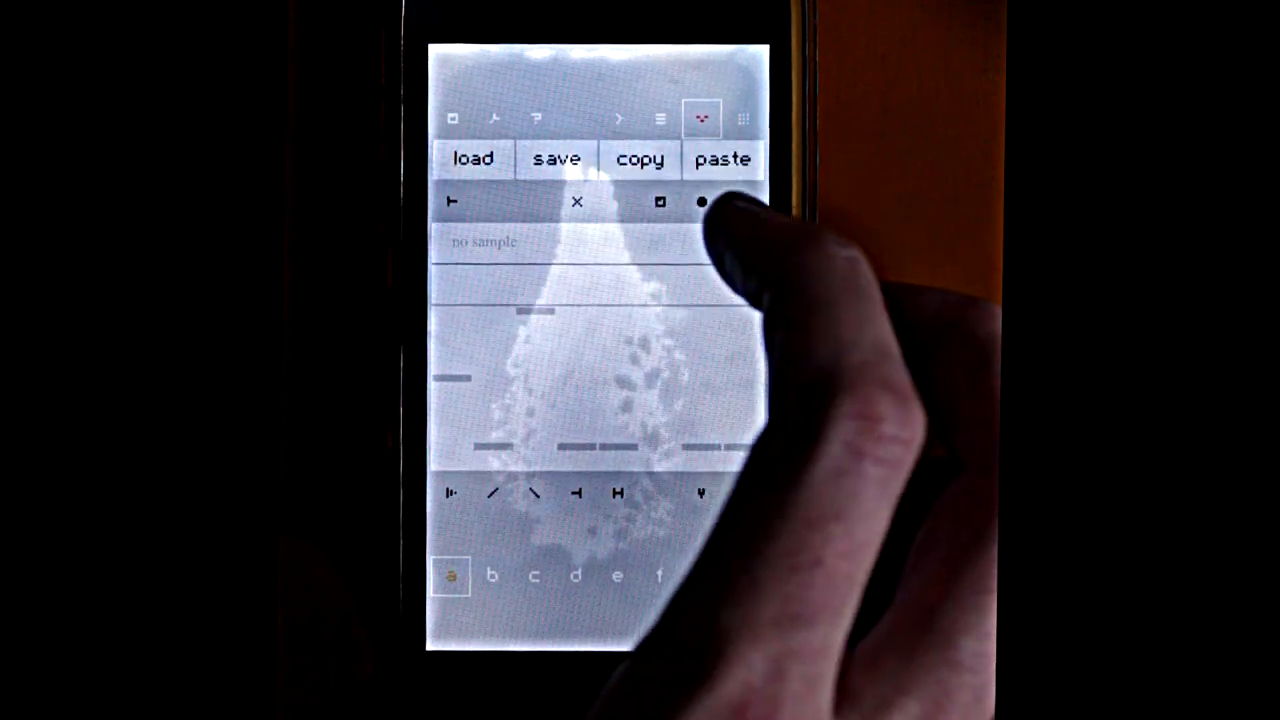
Step: Paste the clipboard loop of six decaying hits into channel a's sample slot
{"action": "left_click", "coordinate": [722, 159]}
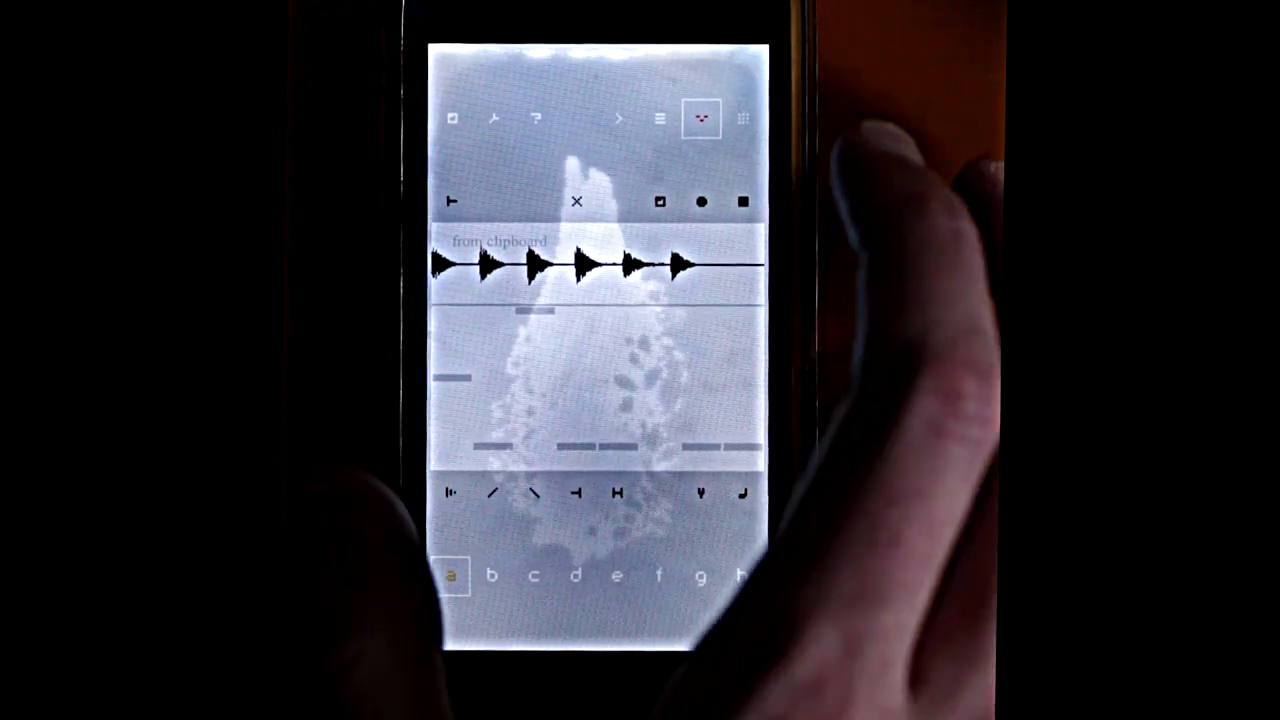
{"action": "left_click", "coordinate": [744, 119]}
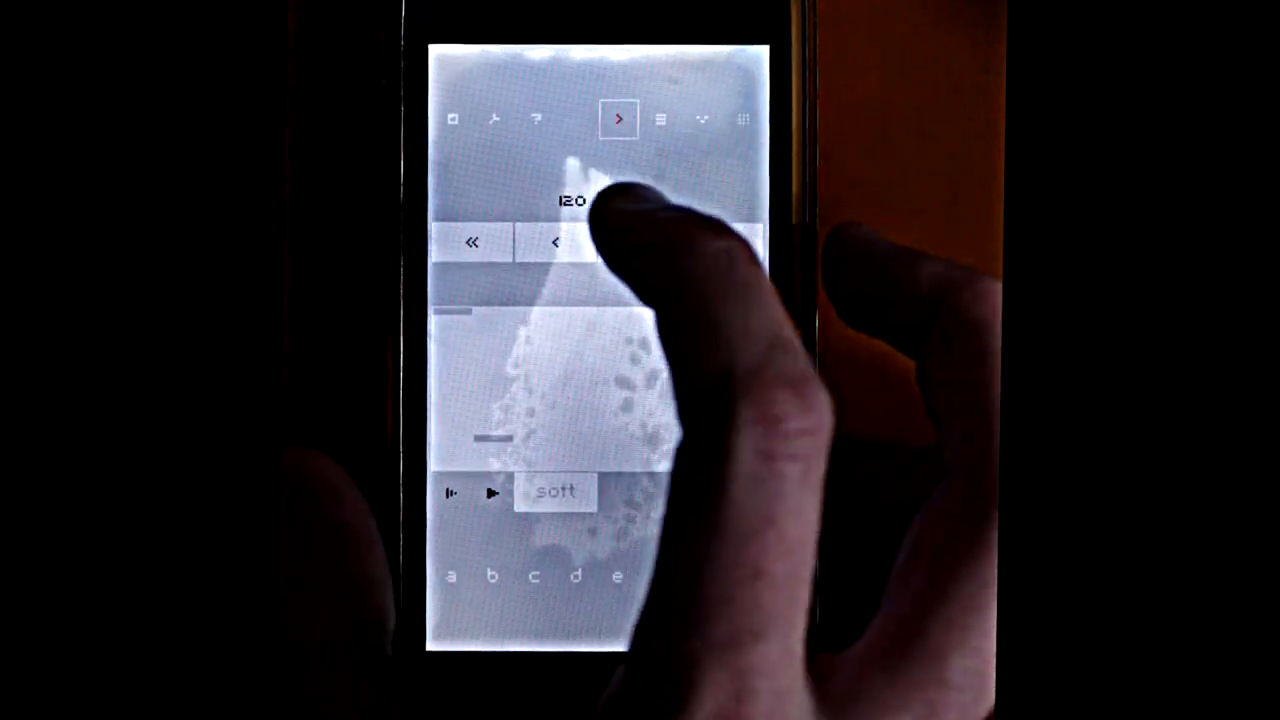
Step: Raise the song tempo to 120 bpm and start the clipboard sample playing on channel a
{"action": "left_click", "coordinate": [743, 119]}
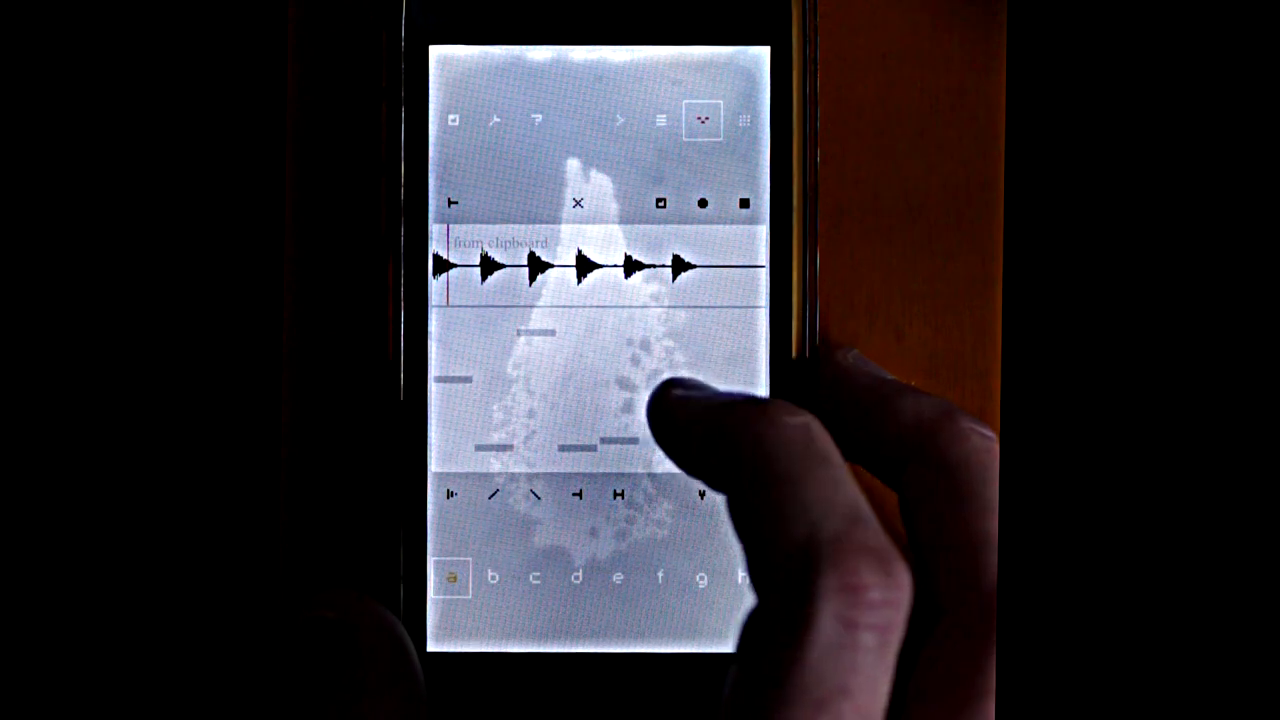
{"action": "left_click", "coordinate": [744, 120]}
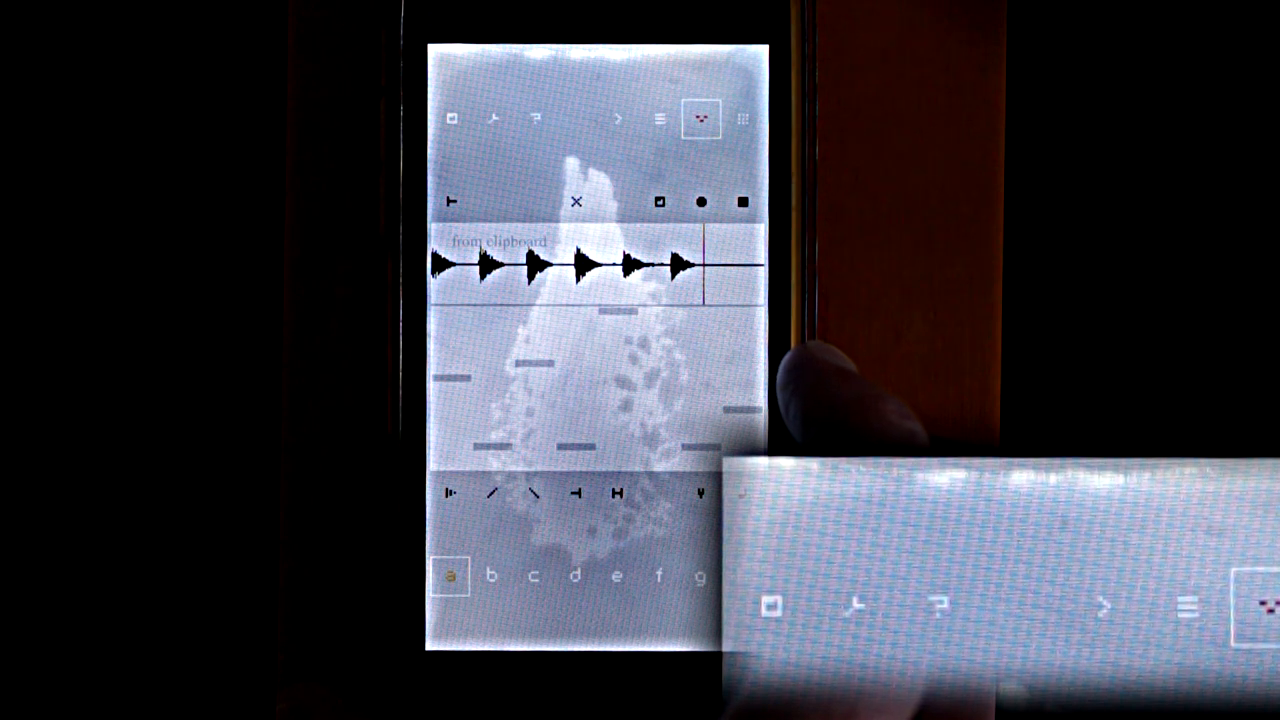
Step: Return to the song arrangement grid with its marked pattern cells
{"action": "left_click", "coordinate": [742, 119]}
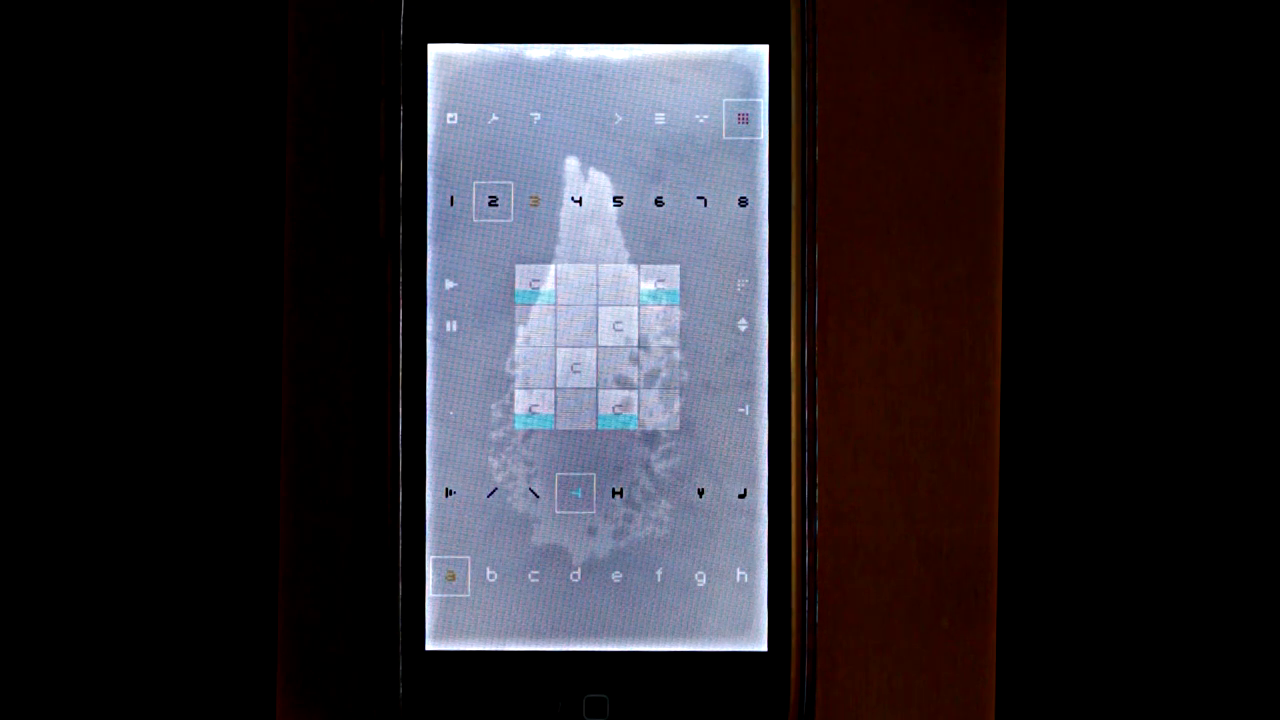
Step: Fill more song grid cells in cyan to arrange patterns across the channels
{"action": "left_click", "coordinate": [576, 201]}
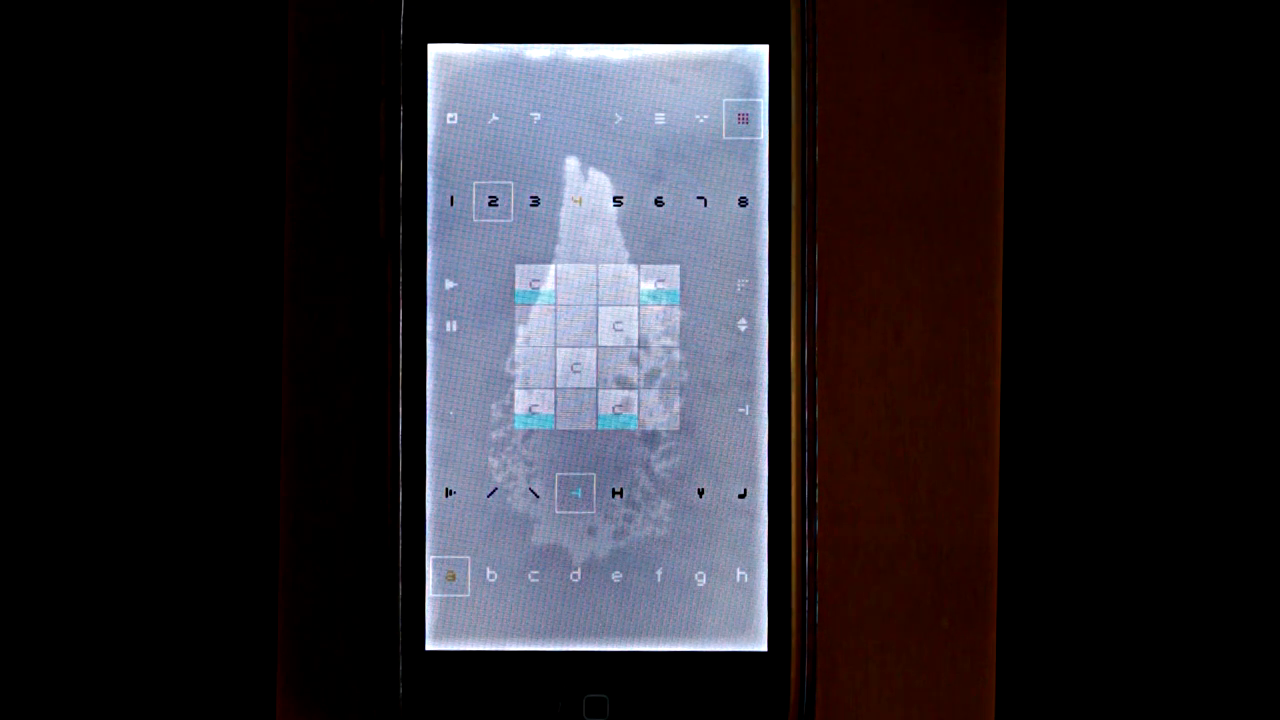
{"action": "left_click", "coordinate": [617, 201]}
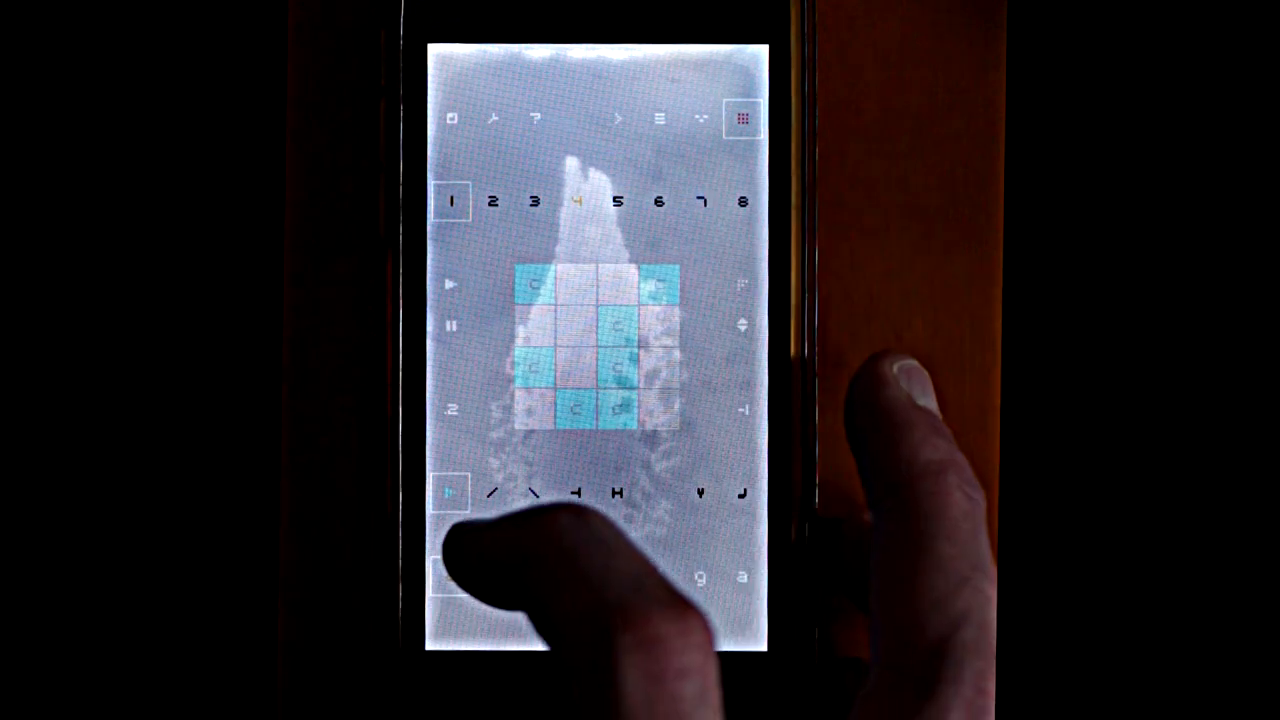
Step: Rearrange channel a's clipboard sample notes onto new steps and heights
{"action": "left_click", "coordinate": [702, 119]}
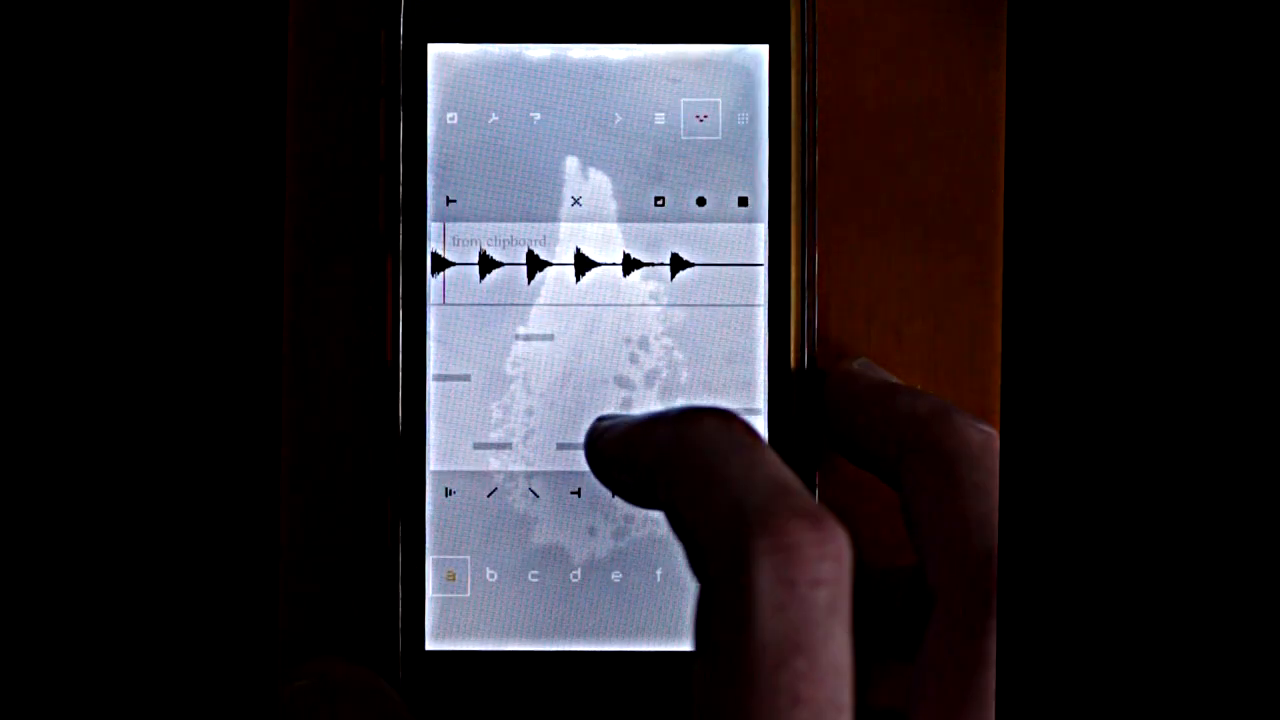
{"action": "left_click", "coordinate": [743, 118]}
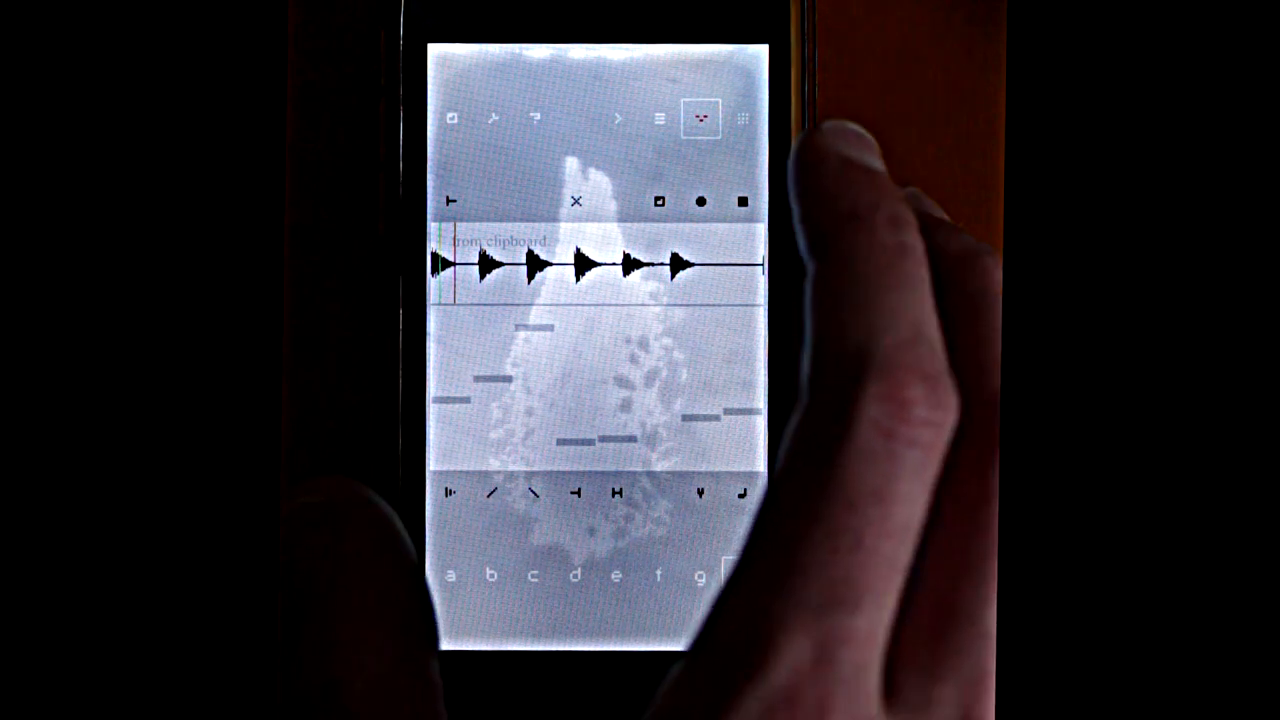
{"action": "left_click", "coordinate": [742, 118]}
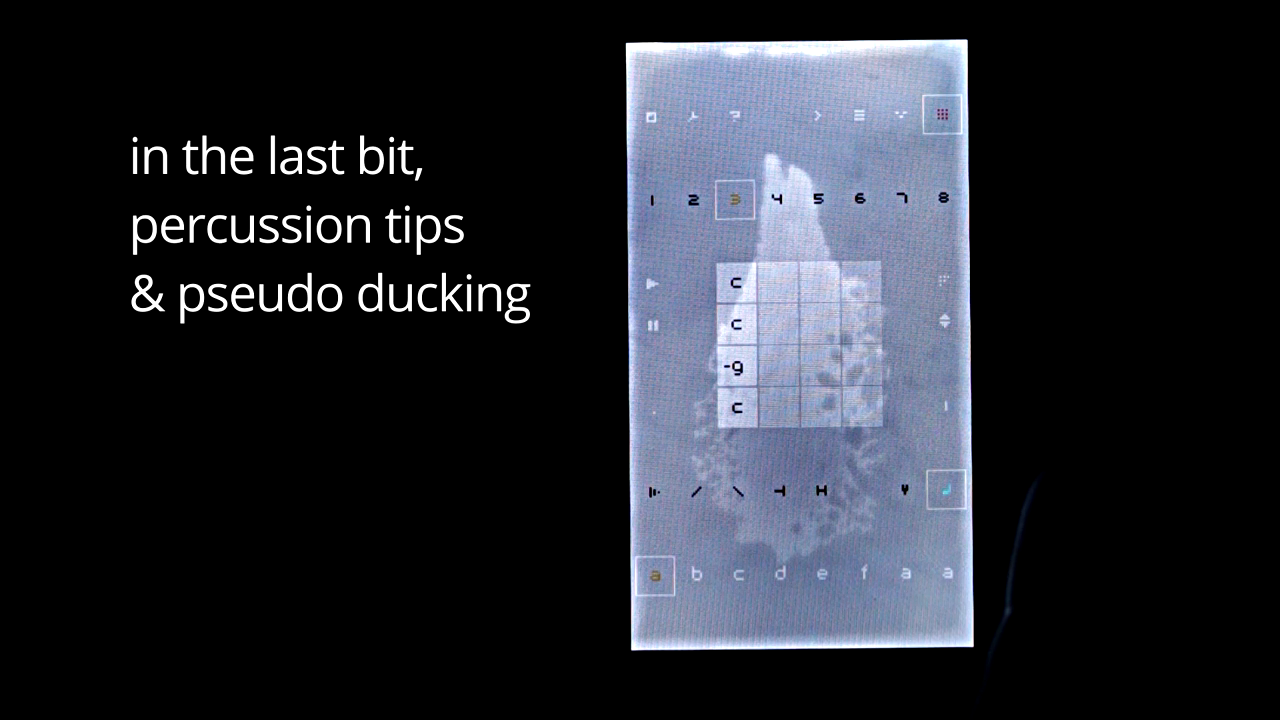
Step: Switch to channel d's sound page with its decaying envelope and step level bars
{"action": "left_click", "coordinate": [782, 200]}
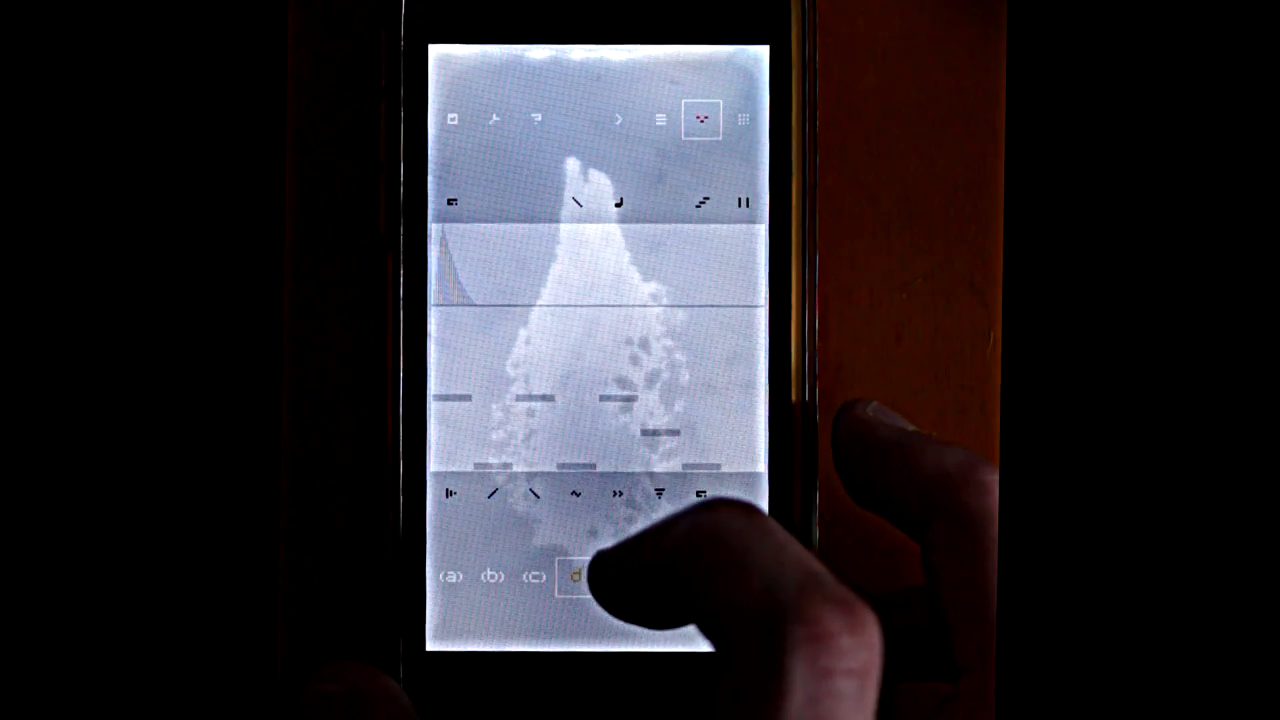
{"action": "left_click", "coordinate": [743, 119]}
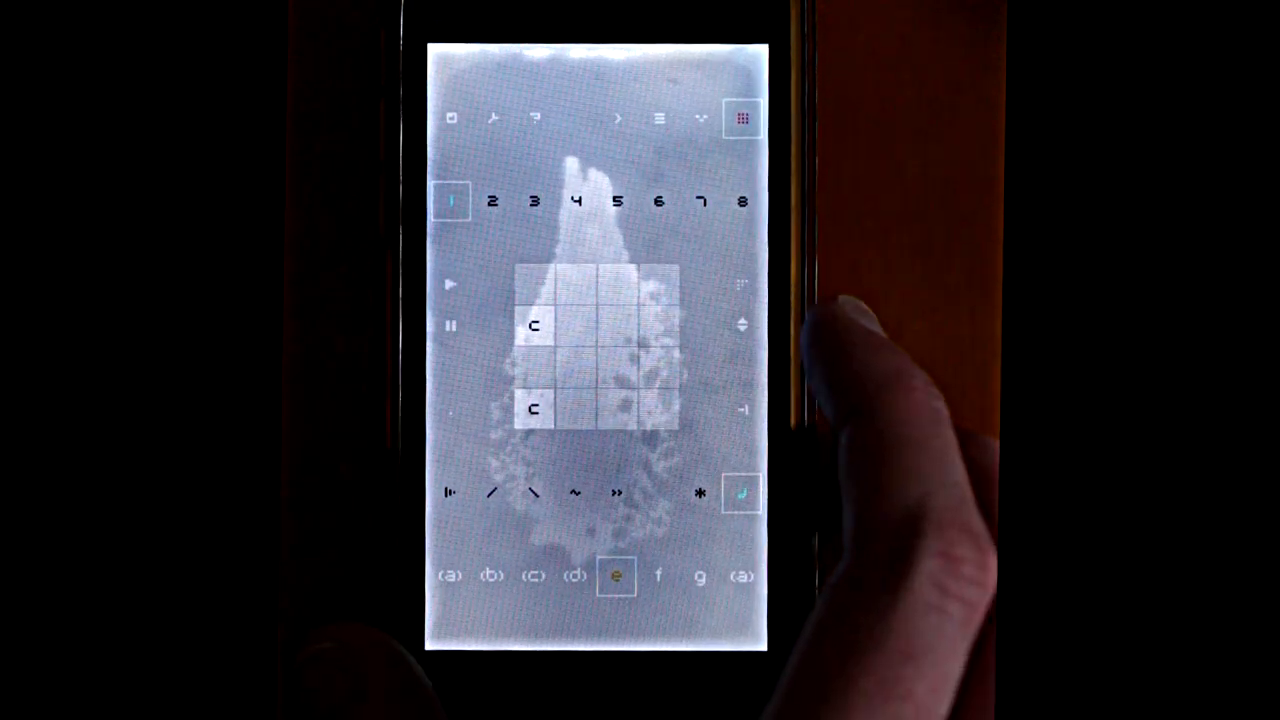
Step: Set the seven-c-note pattern's octave to -1
{"action": "left_click", "coordinate": [490, 576]}
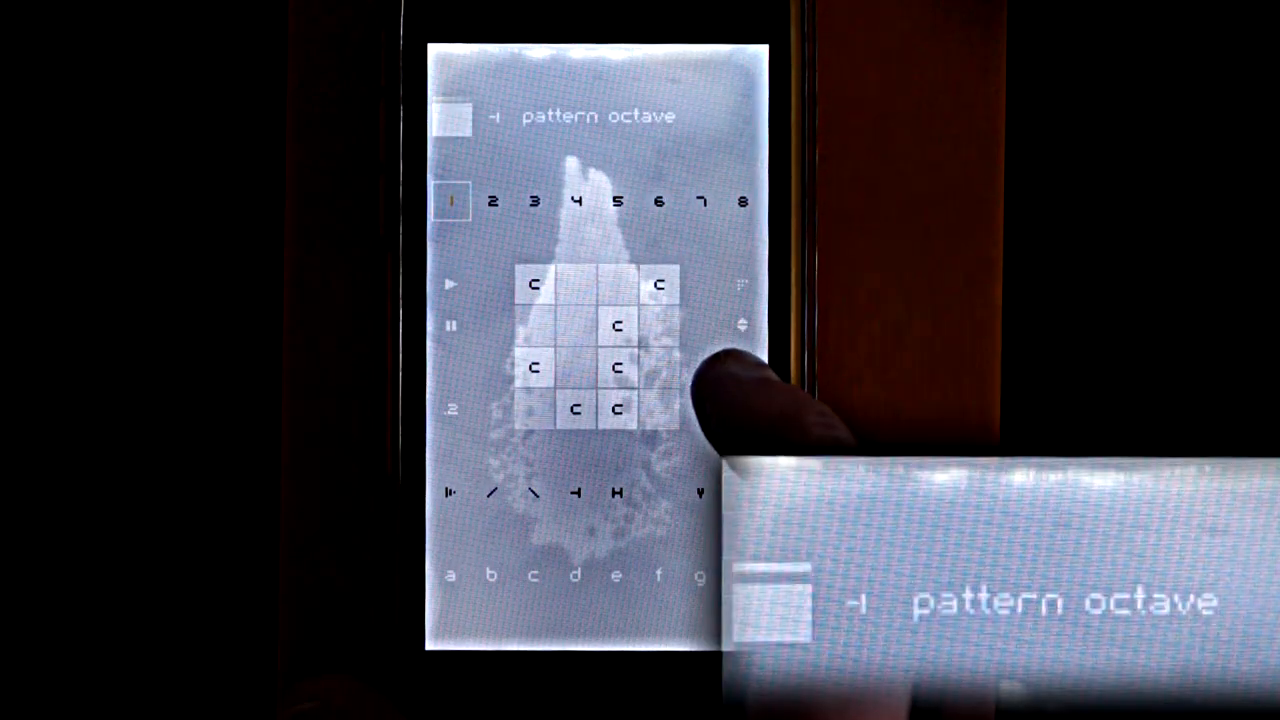
Step: Load the clipboard sample, then select empty pattern f on channel 1's step grid
{"action": "left_click", "coordinate": [491, 201]}
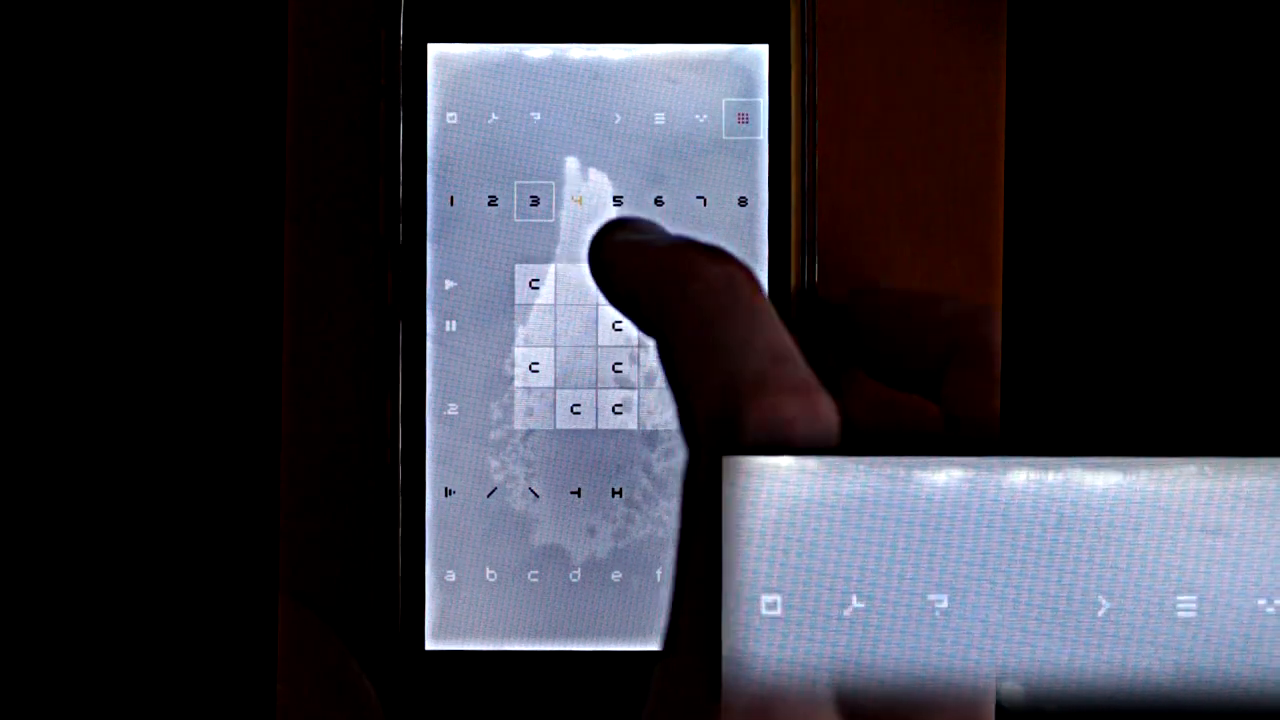
{"action": "left_click", "coordinate": [575, 201]}
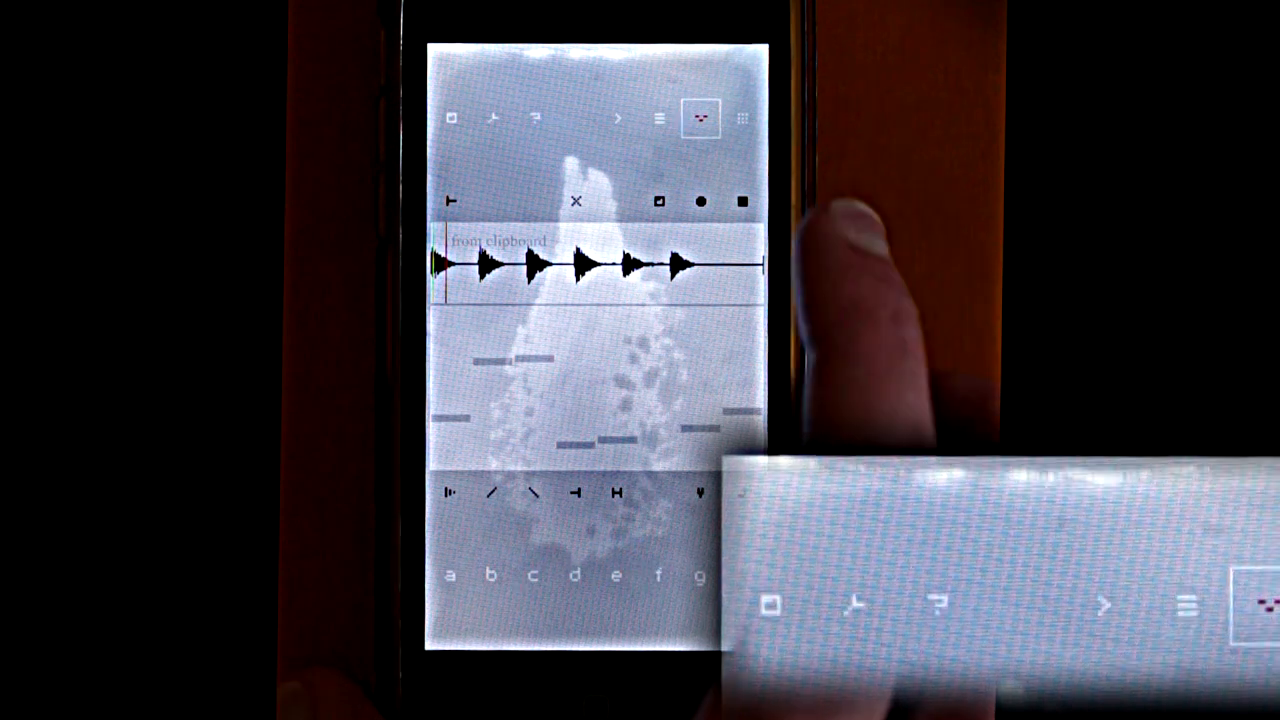
{"action": "left_click", "coordinate": [742, 118]}
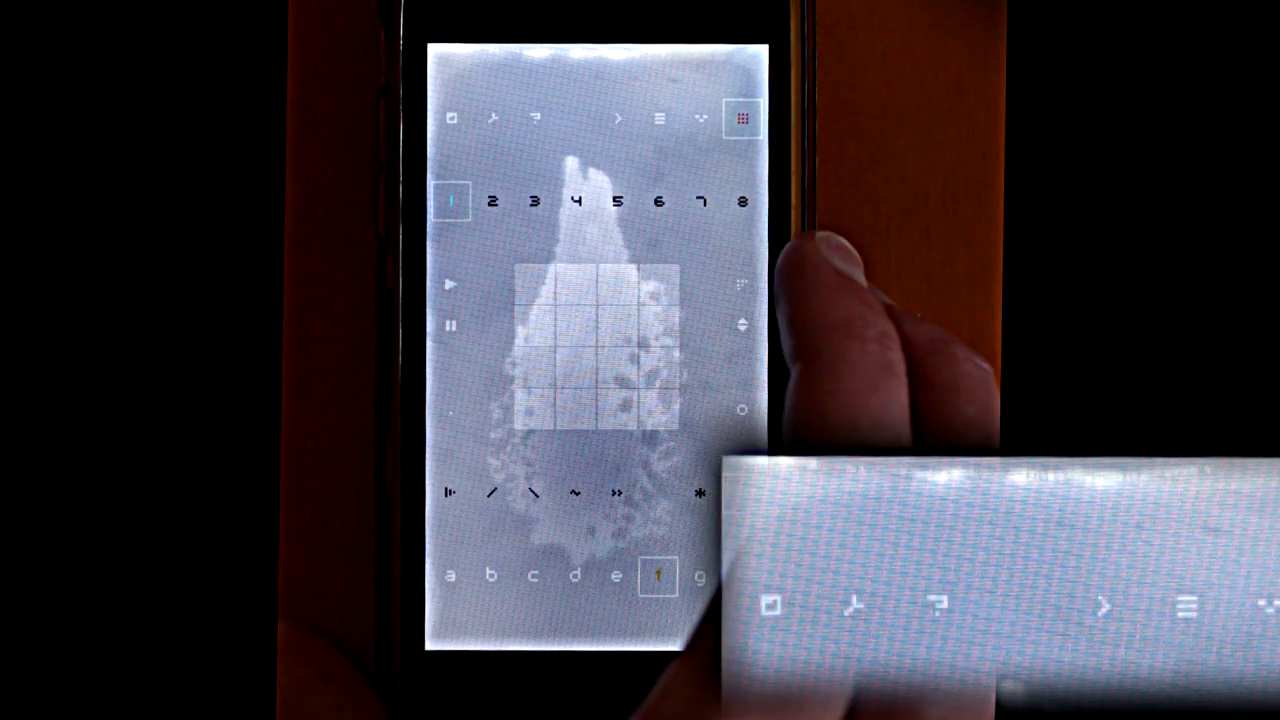
Step: Shape pattern f's sound with a short, sharply decaying envelope and varied per-step levels
{"action": "left_click", "coordinate": [742, 118]}
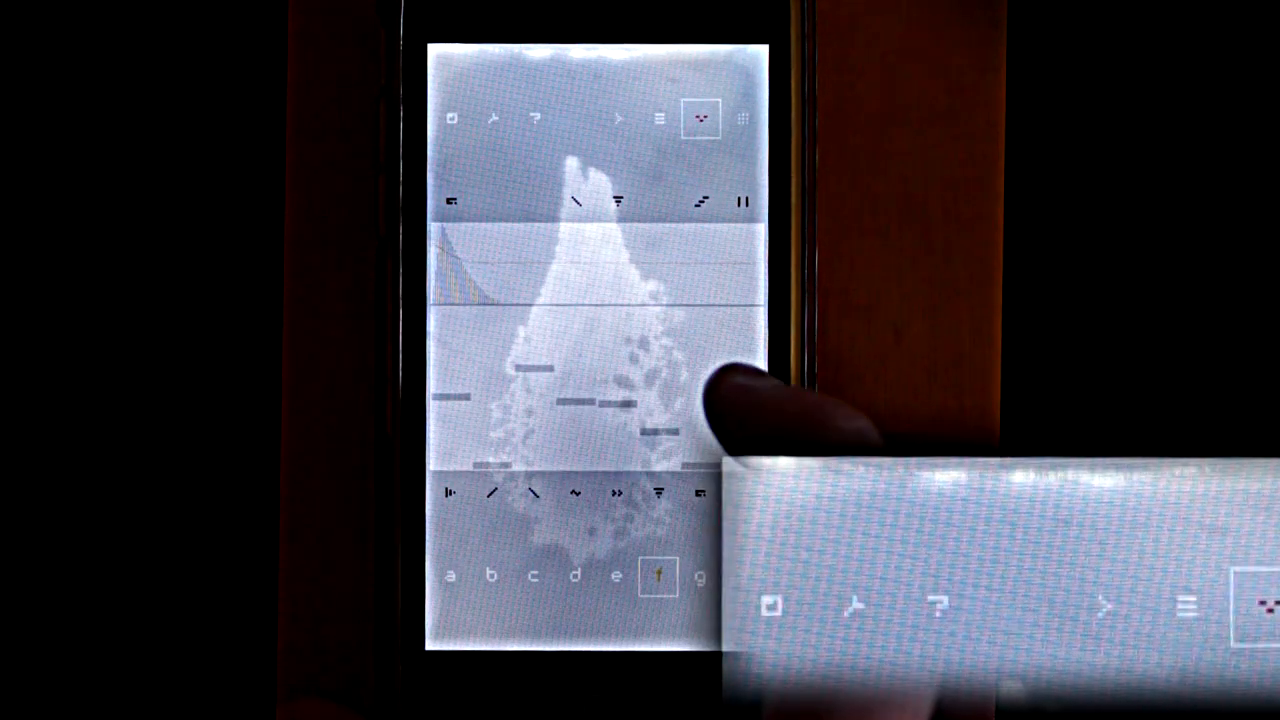
{"action": "left_click", "coordinate": [742, 118]}
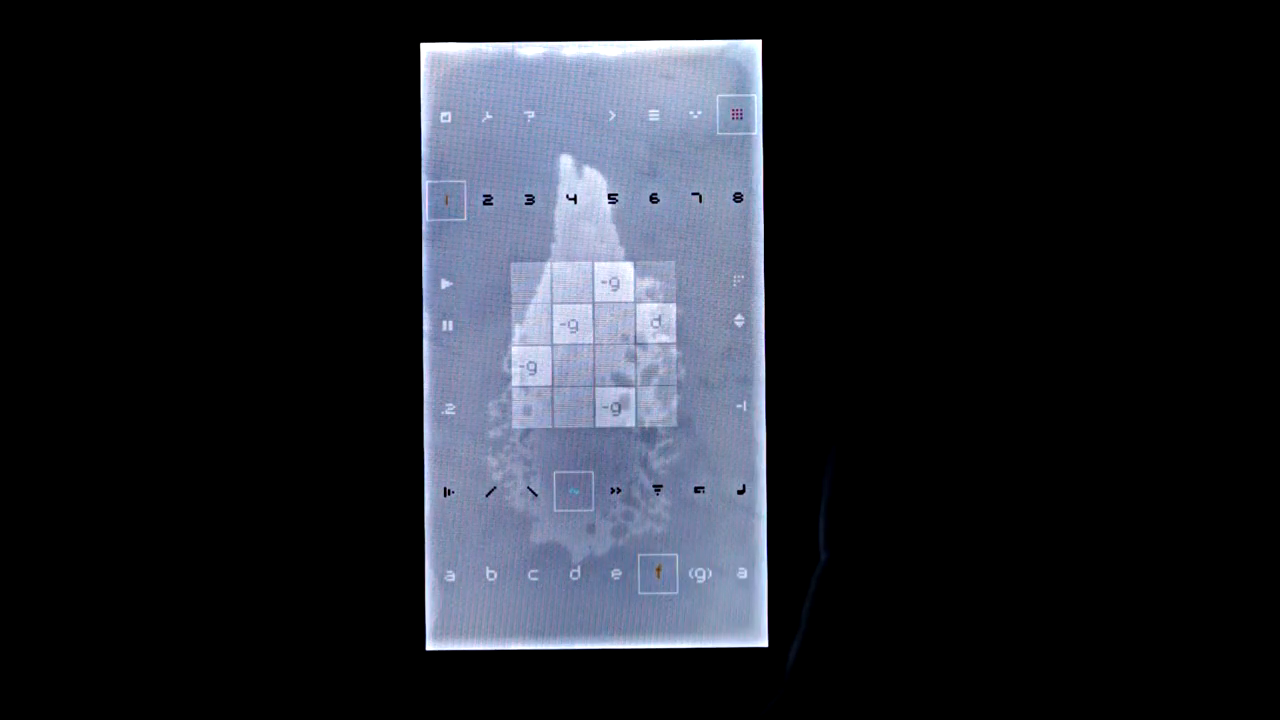
Step: View pattern f's chord notes on channels 2 and 3, then return to channel 1
{"action": "left_click", "coordinate": [489, 198]}
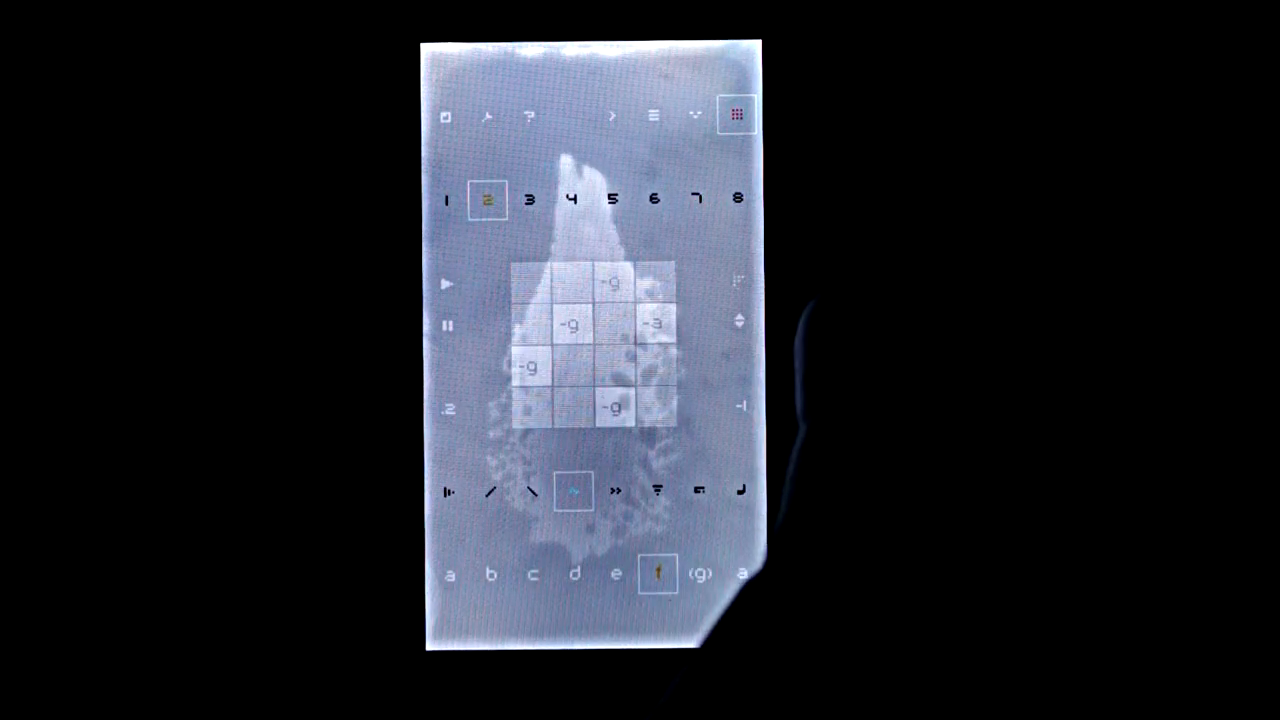
{"action": "left_click", "coordinate": [527, 199]}
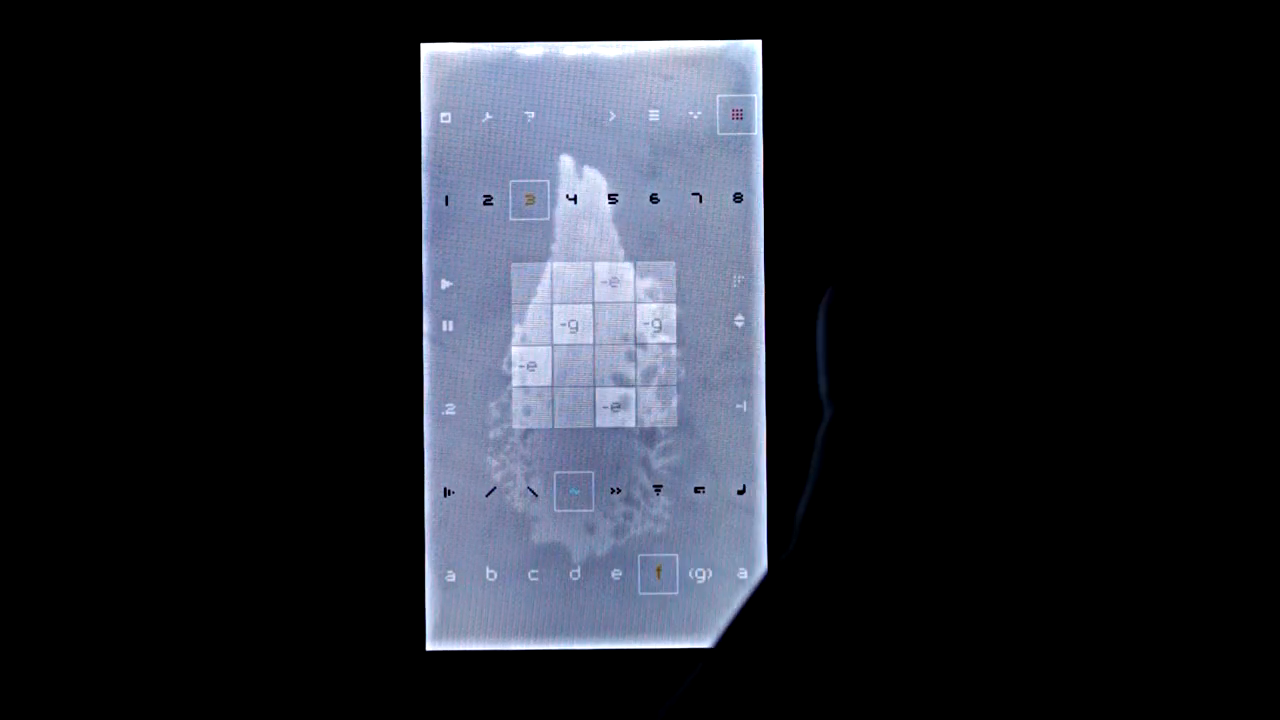
{"action": "left_click", "coordinate": [571, 199]}
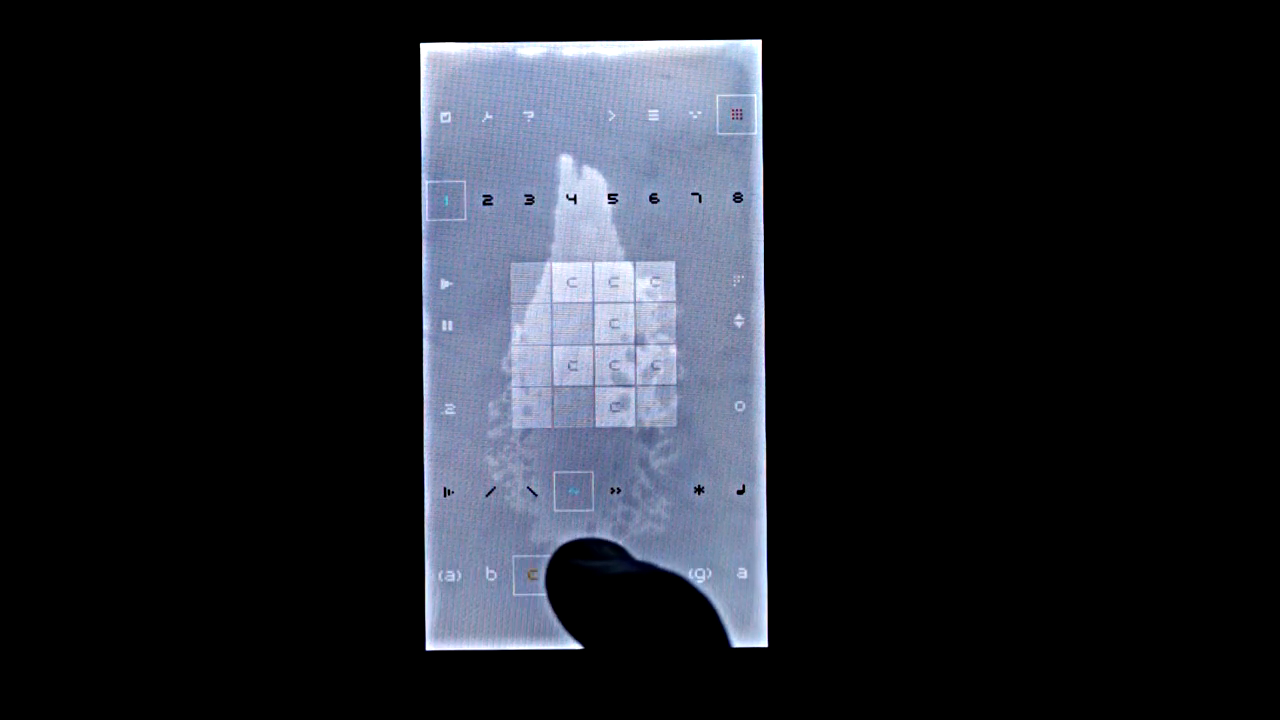
Step: Enter first-column notes in pattern g on channels 4 and 6
{"action": "left_click", "coordinate": [572, 198]}
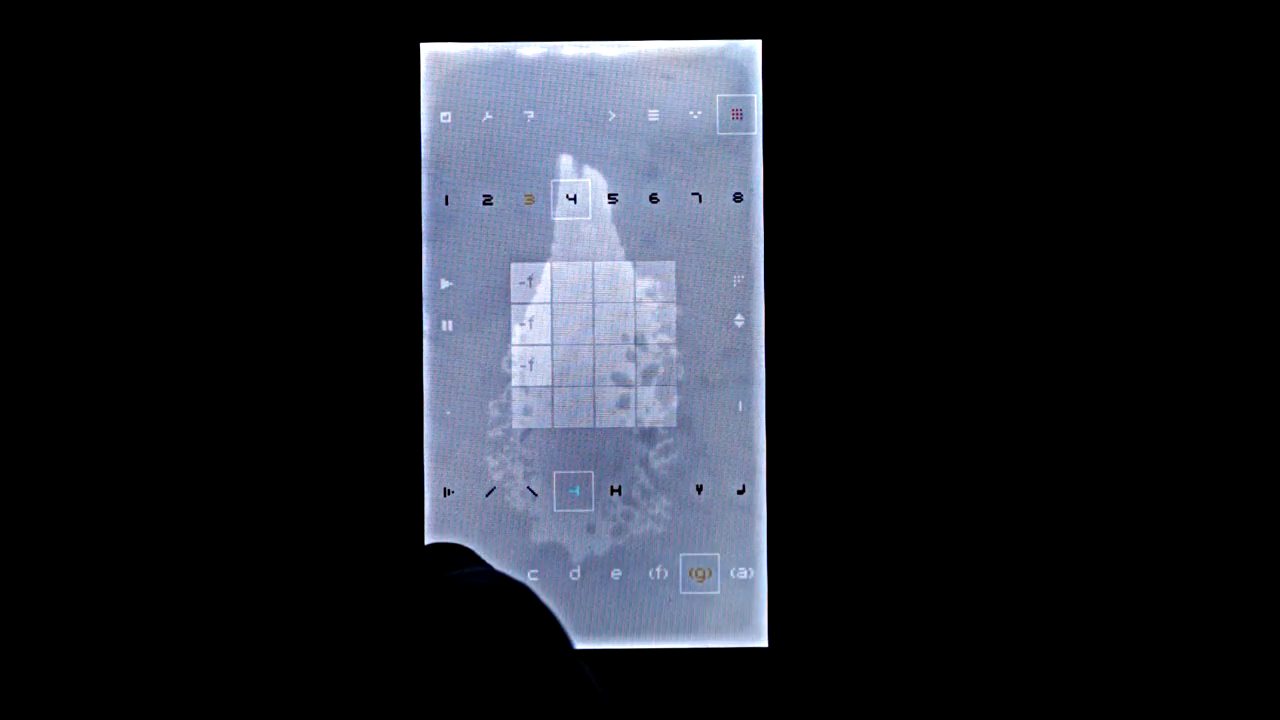
{"action": "left_click", "coordinate": [445, 199]}
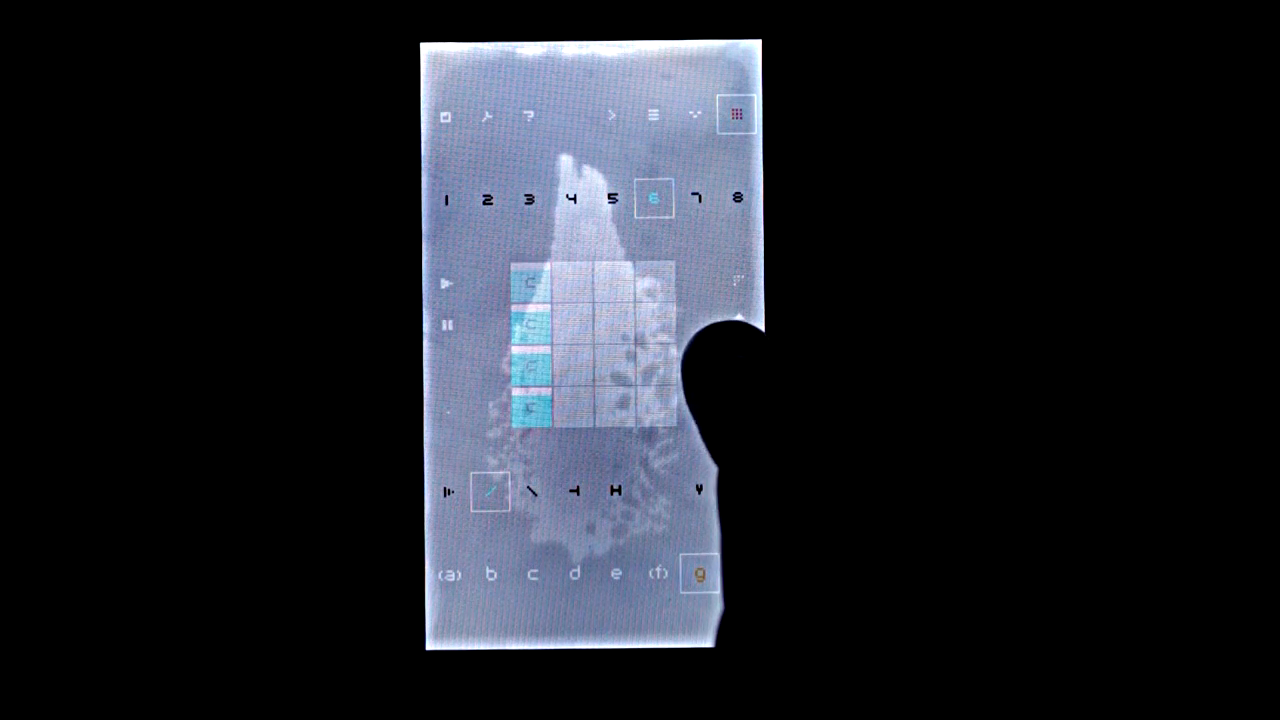
{"action": "left_click", "coordinate": [447, 198]}
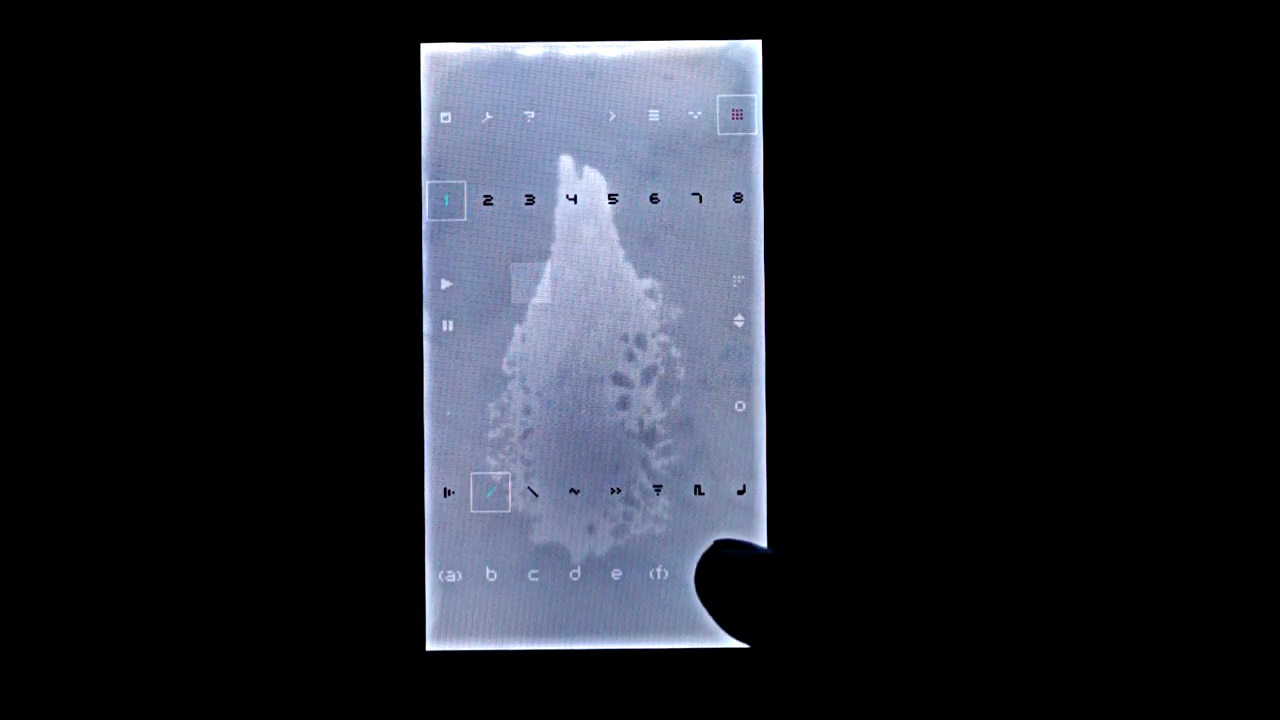